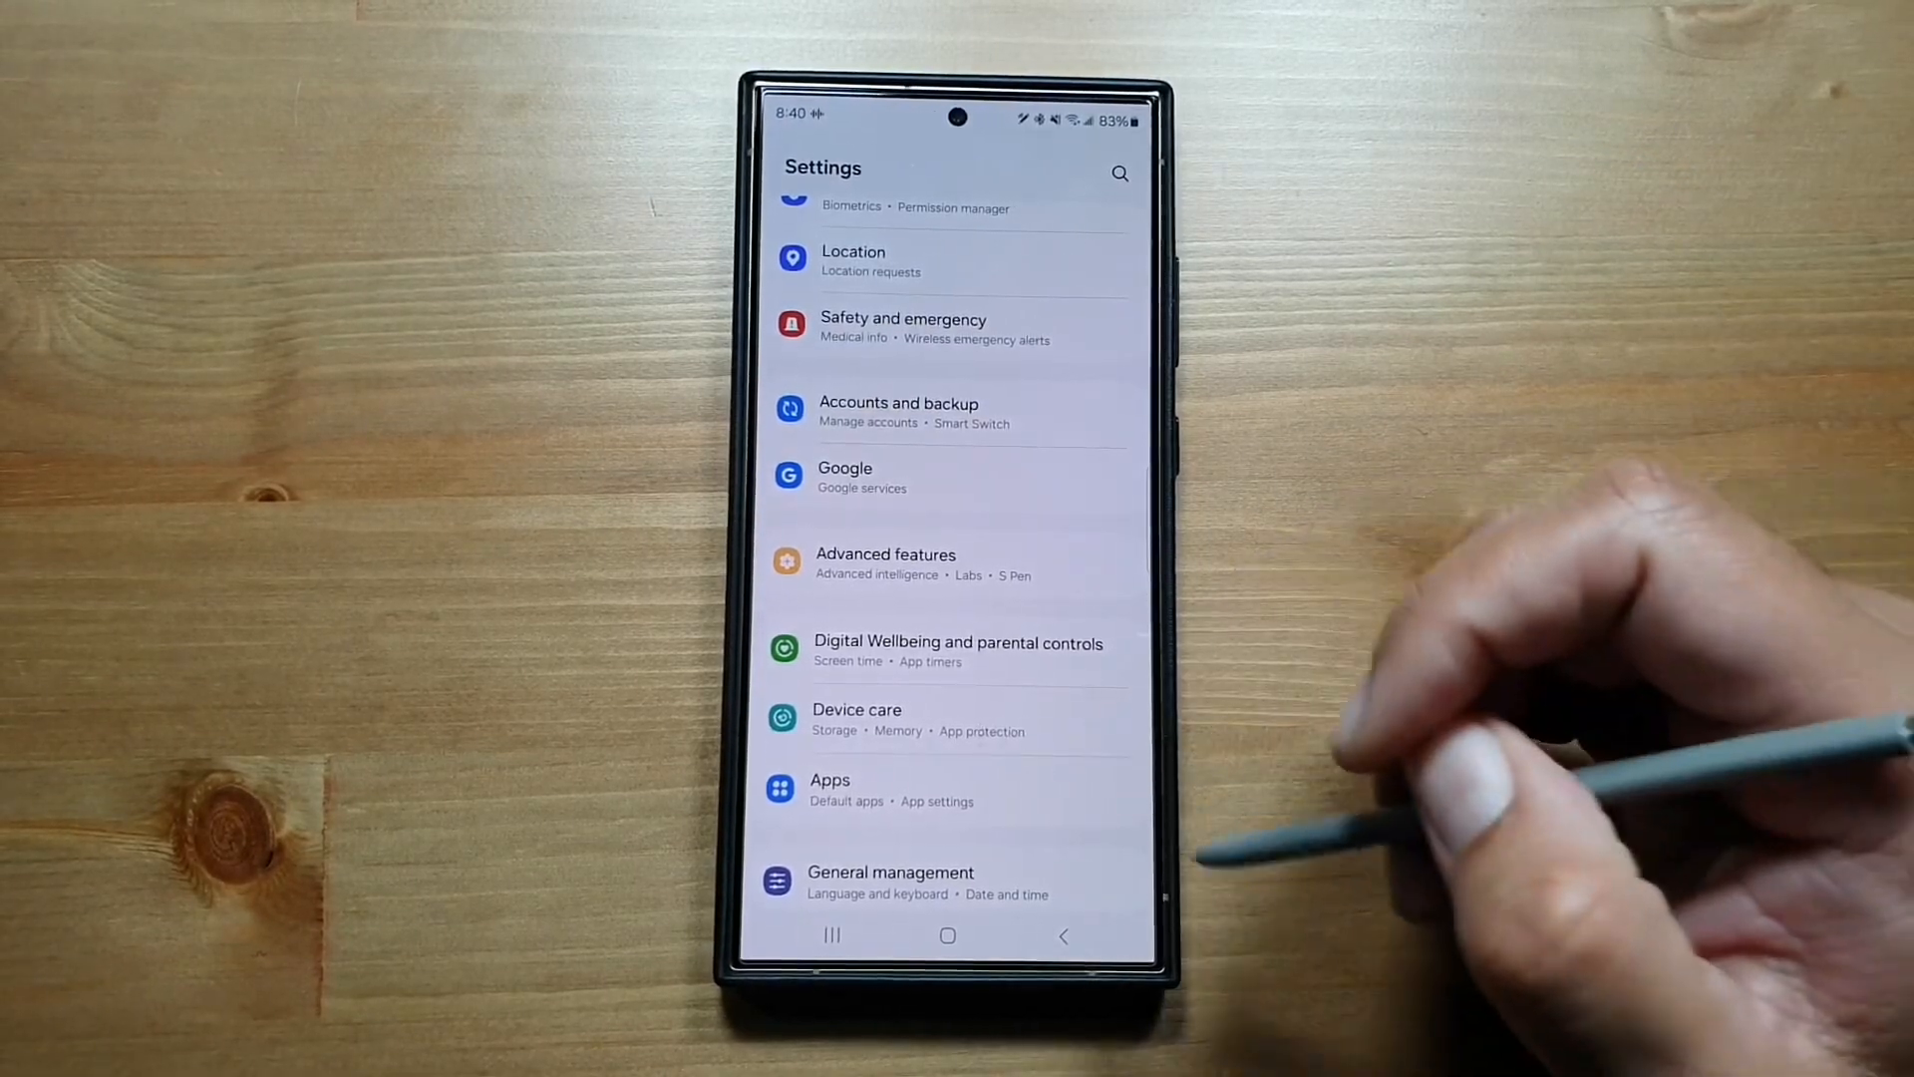
Show the 2 duplicate files (2.80 MB) found in Device care's storage management
left_click(857, 719)
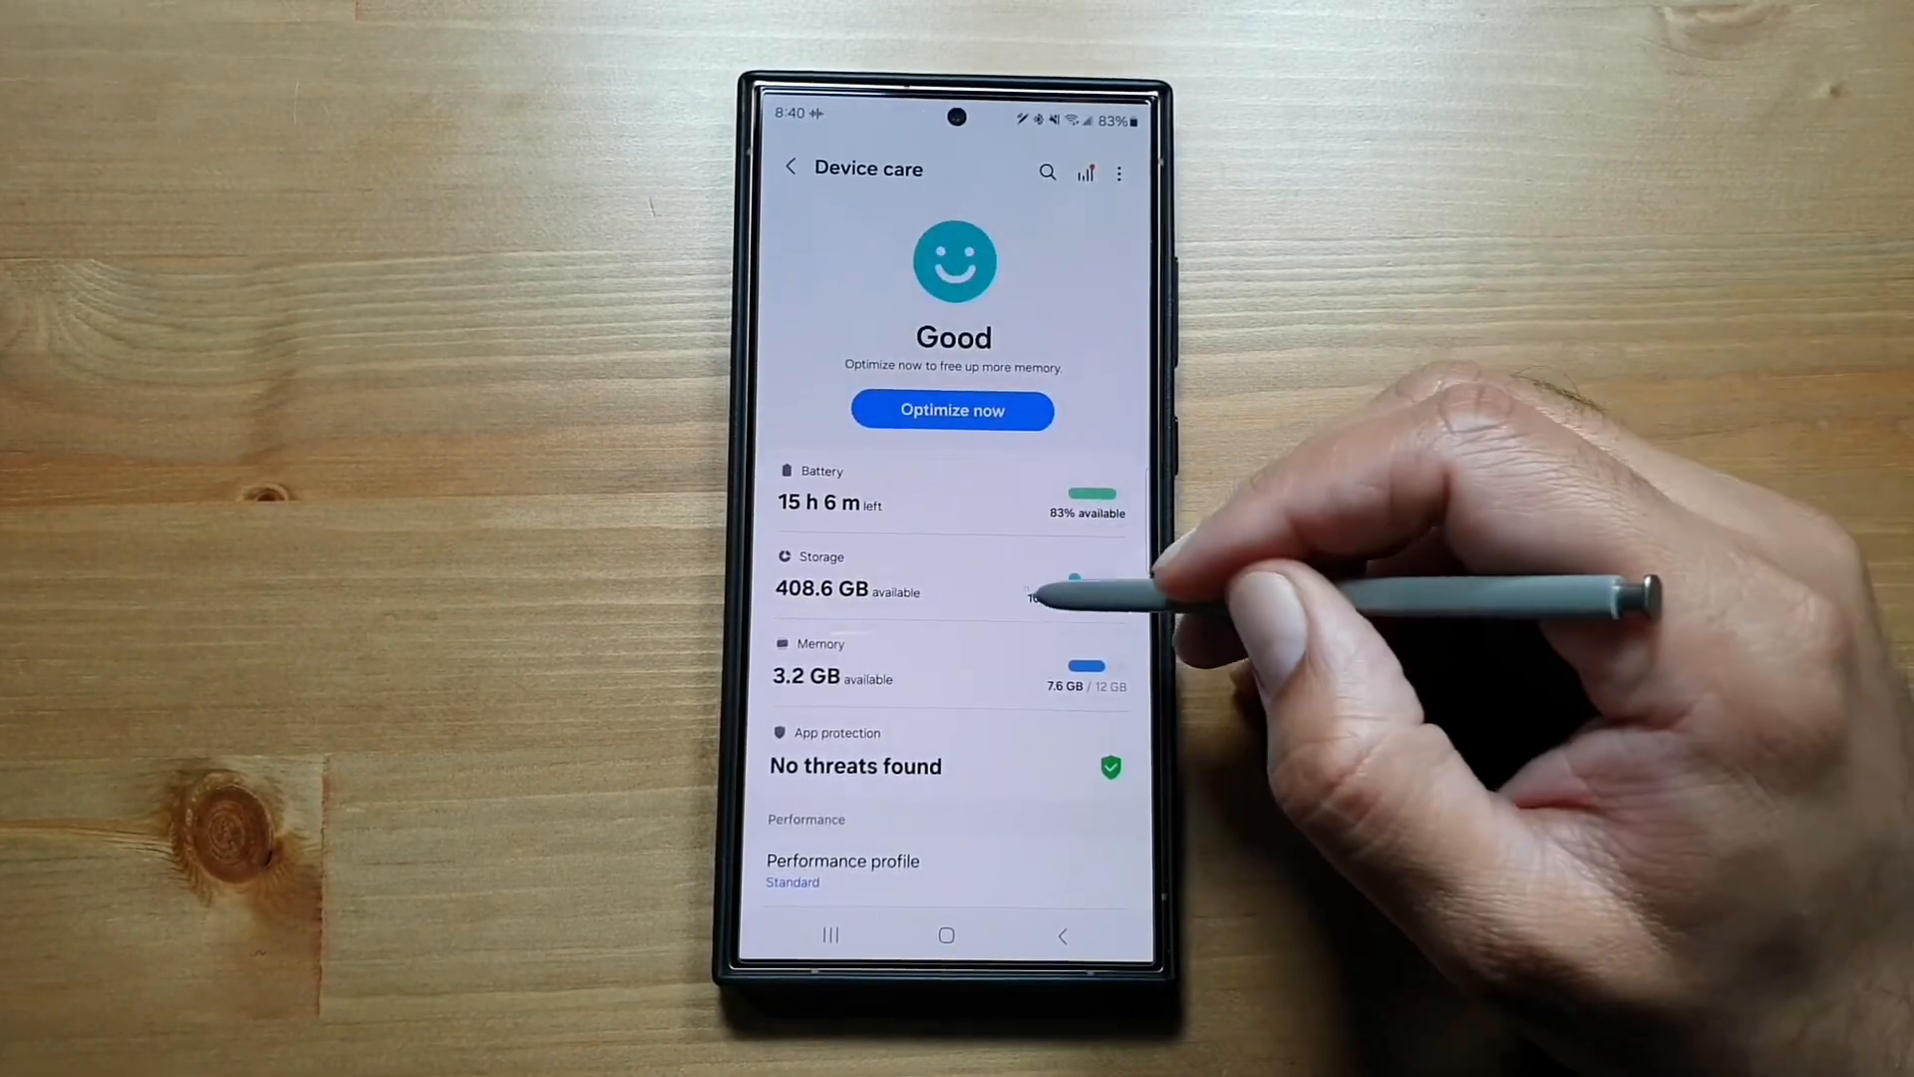
left_click(846, 574)
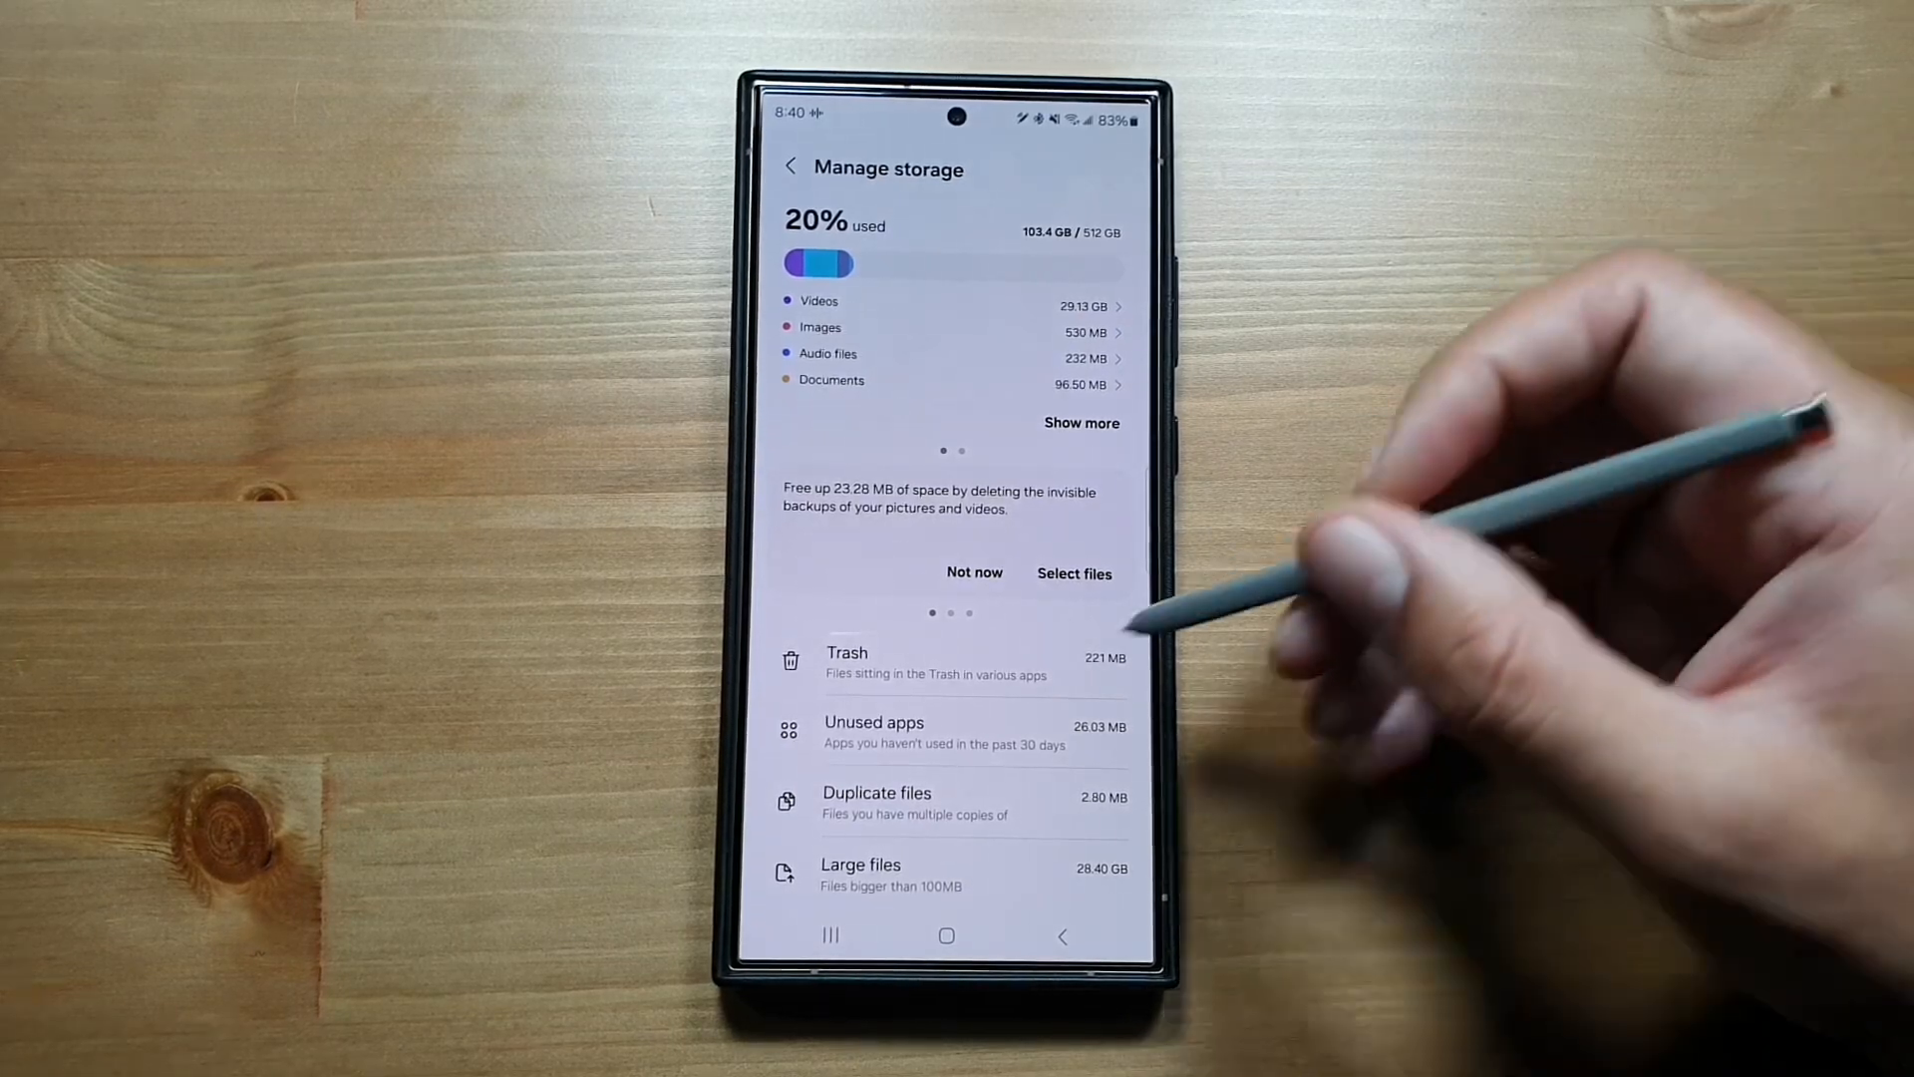
mouse_move(1025, 805)
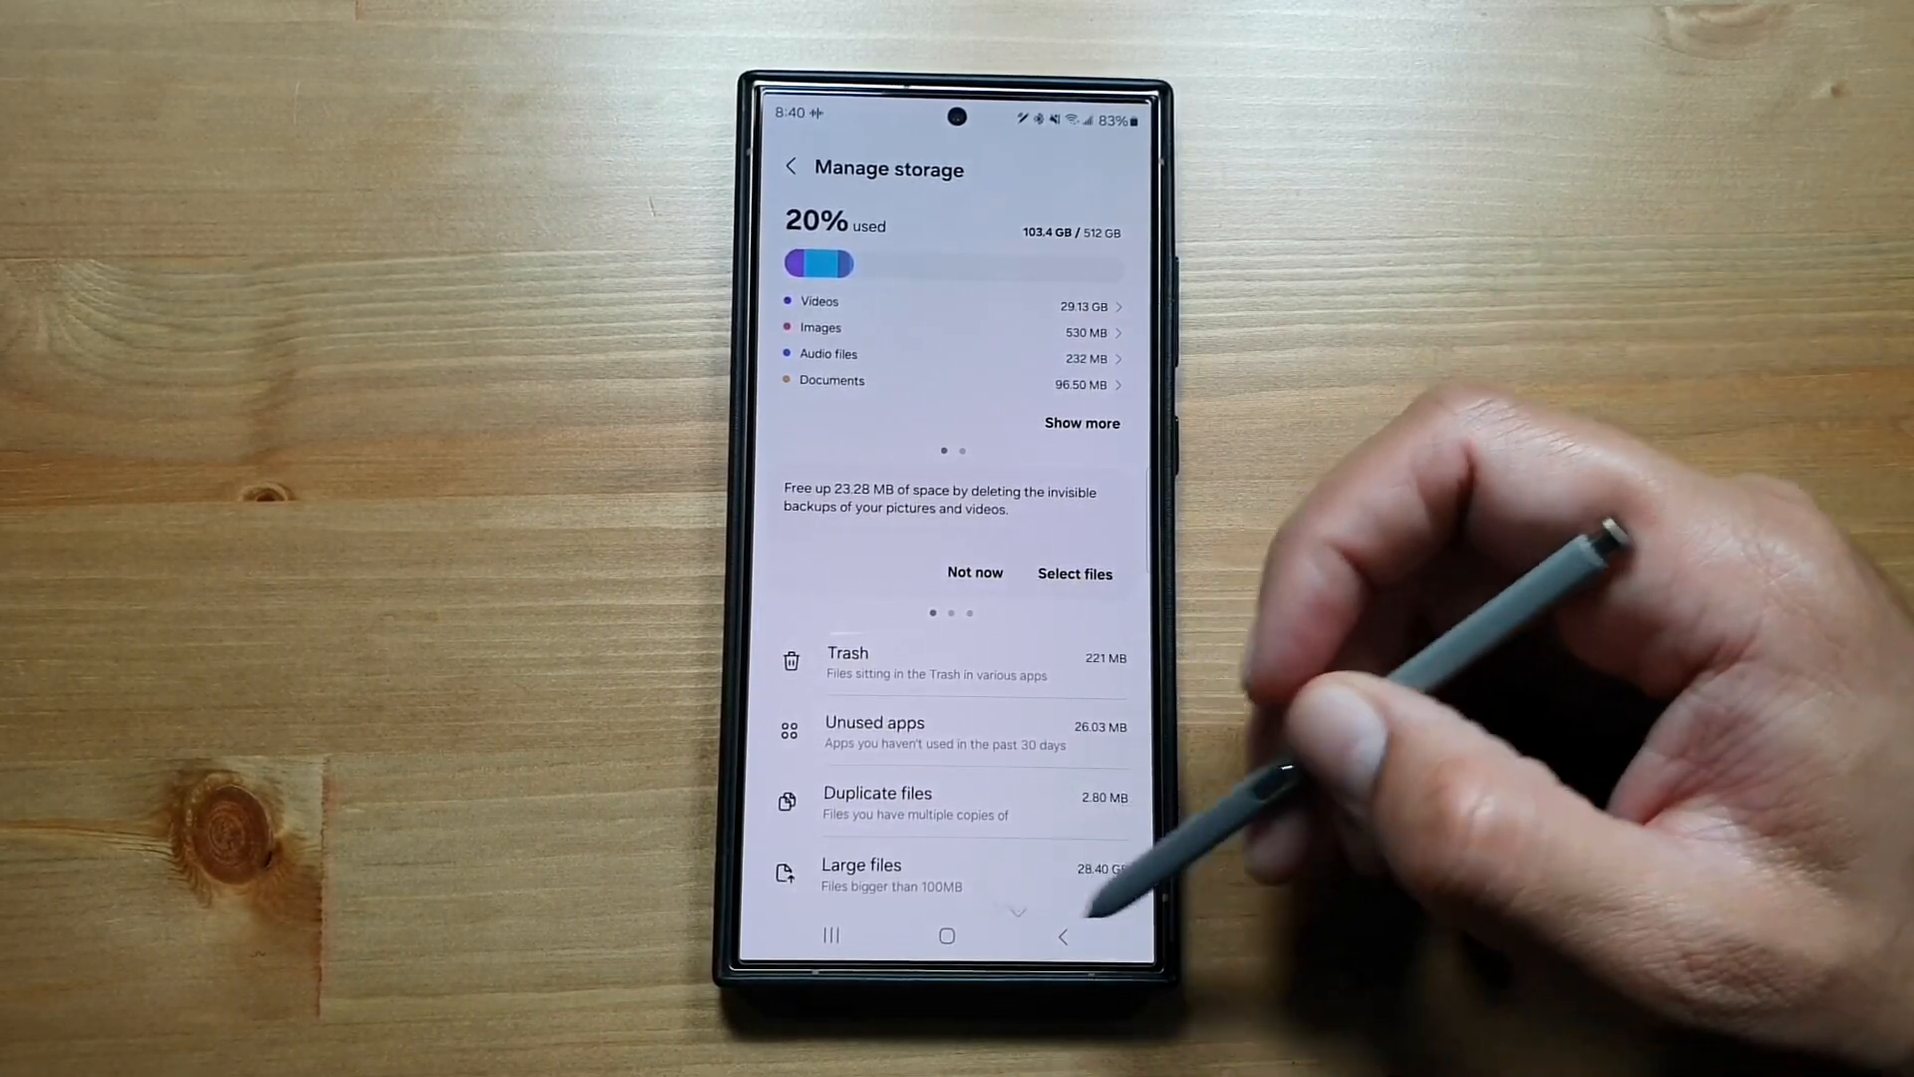
left_click(877, 791)
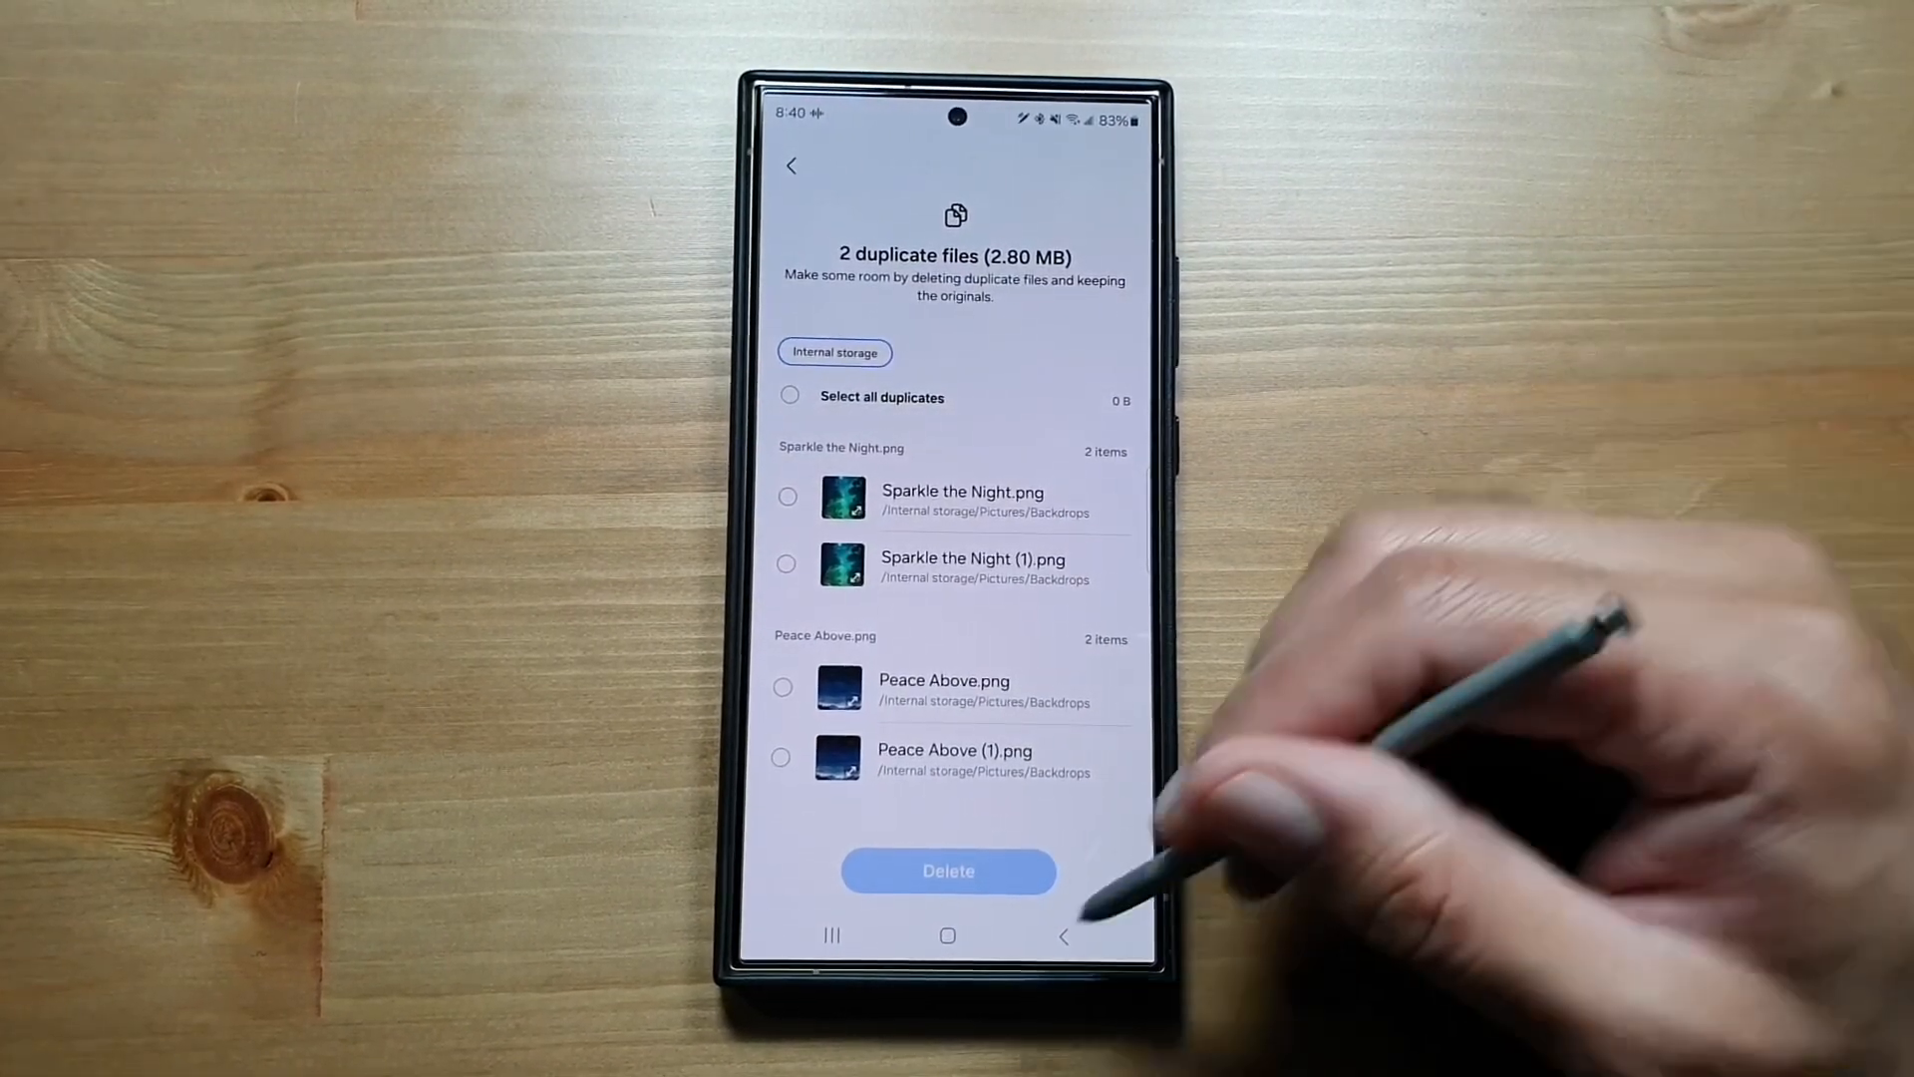
Return to the Device care overview showing App protection, Performance and Additional care
left_click(792, 165)
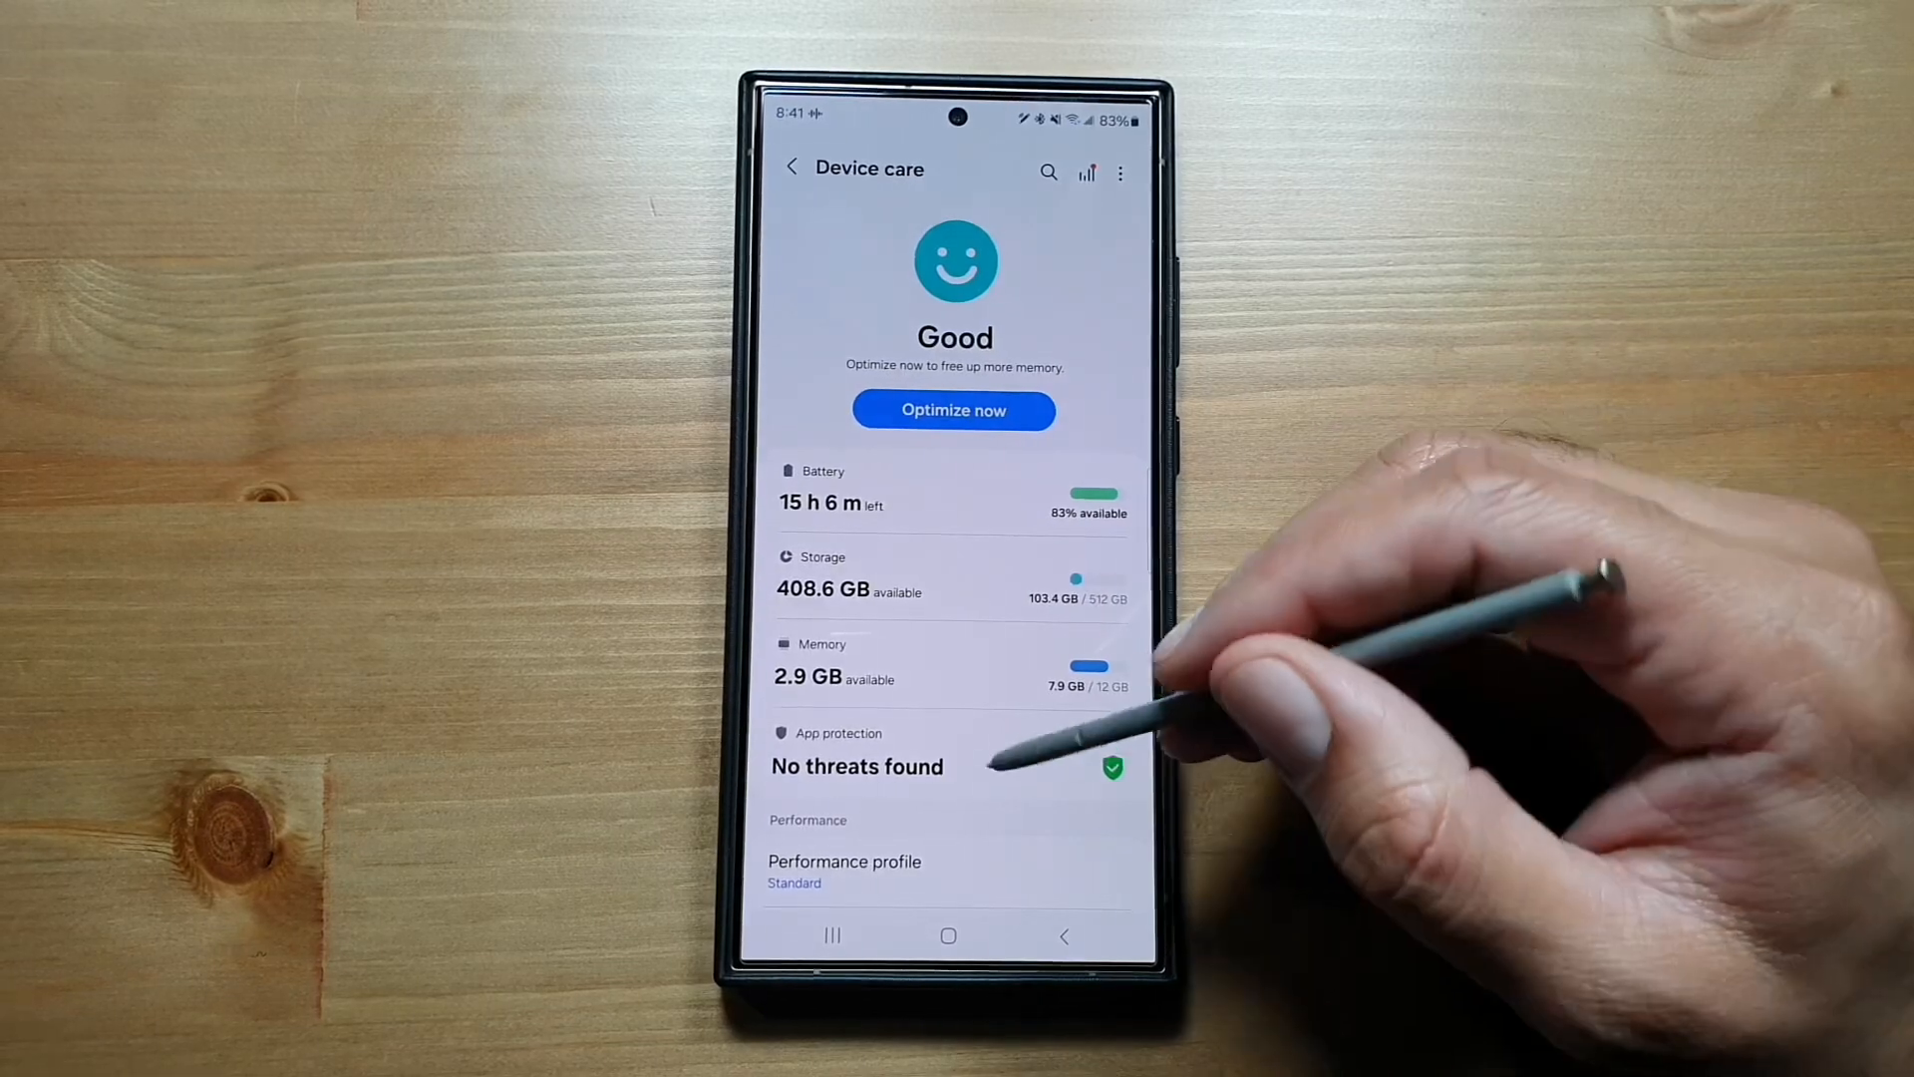
left_click(858, 766)
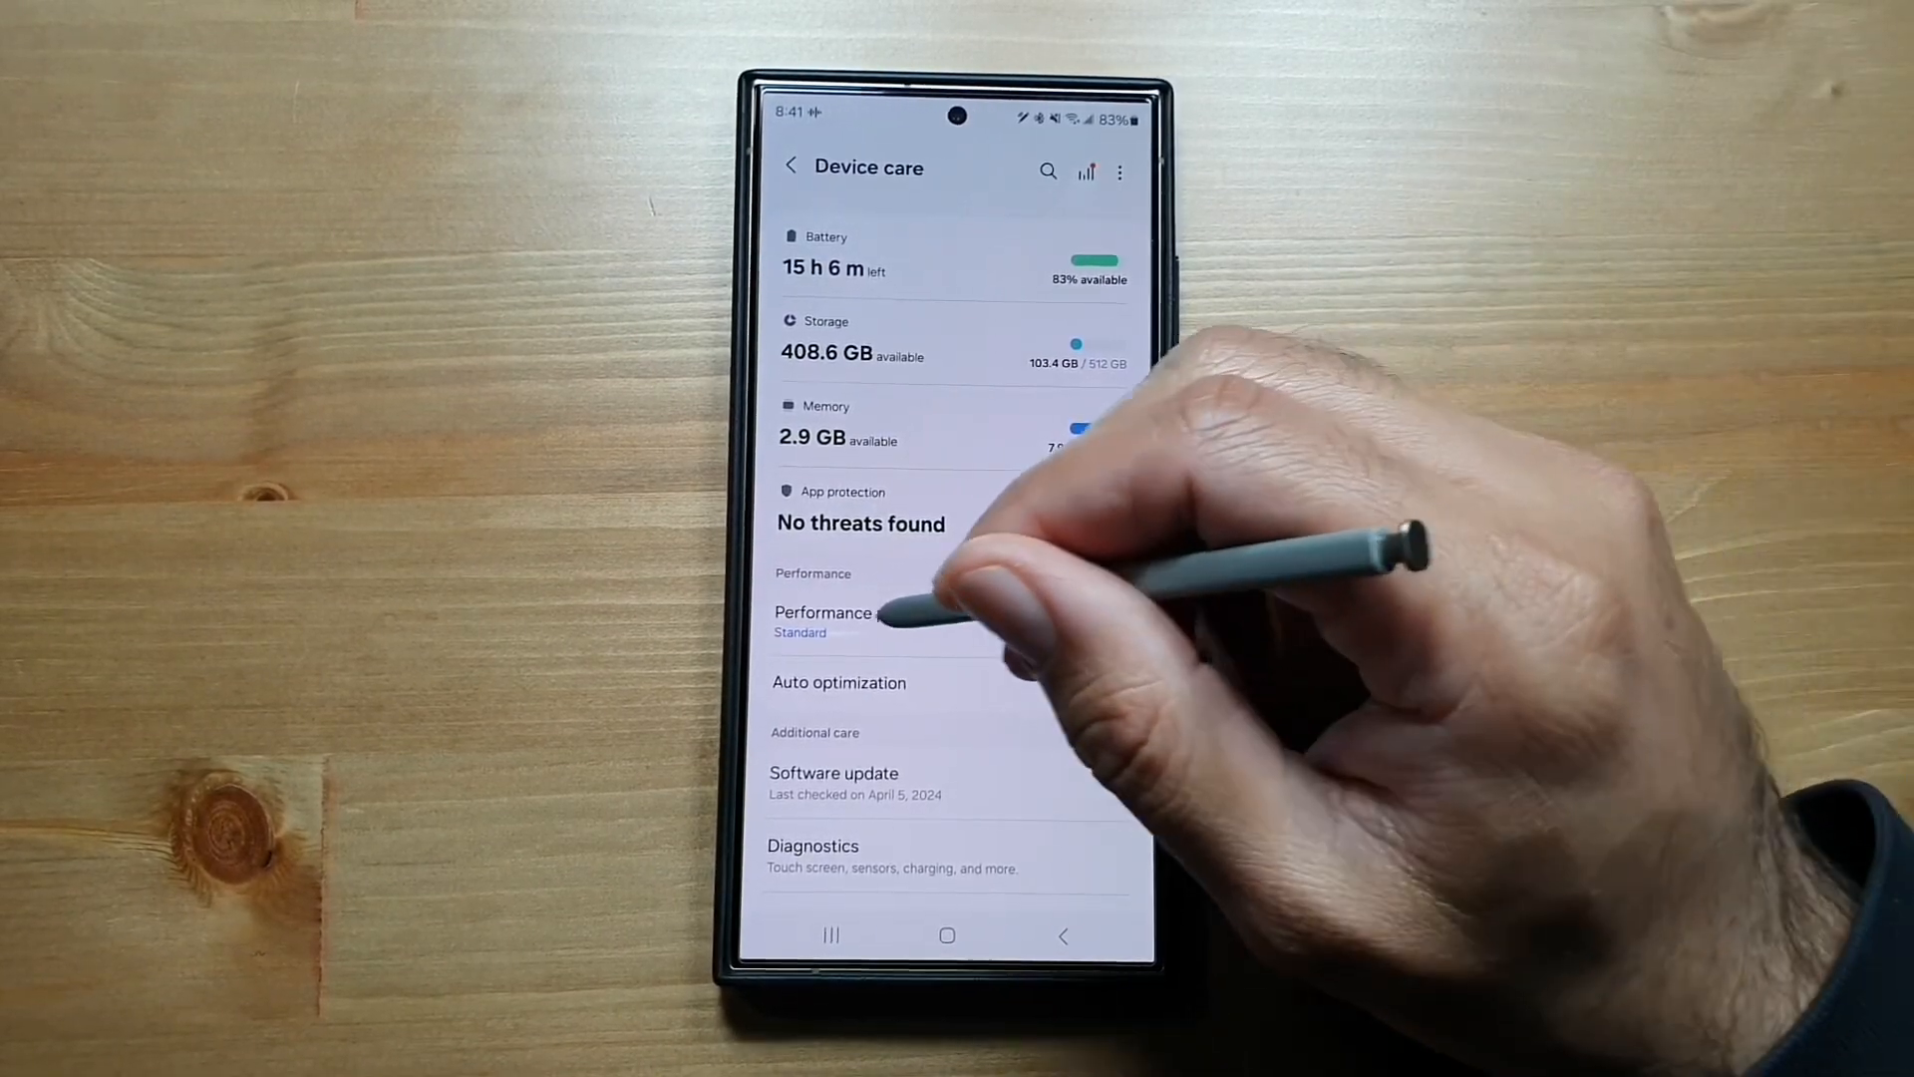
Show the Performance profile choices (Standard or Light), leaving Standard selected
left_click(826, 612)
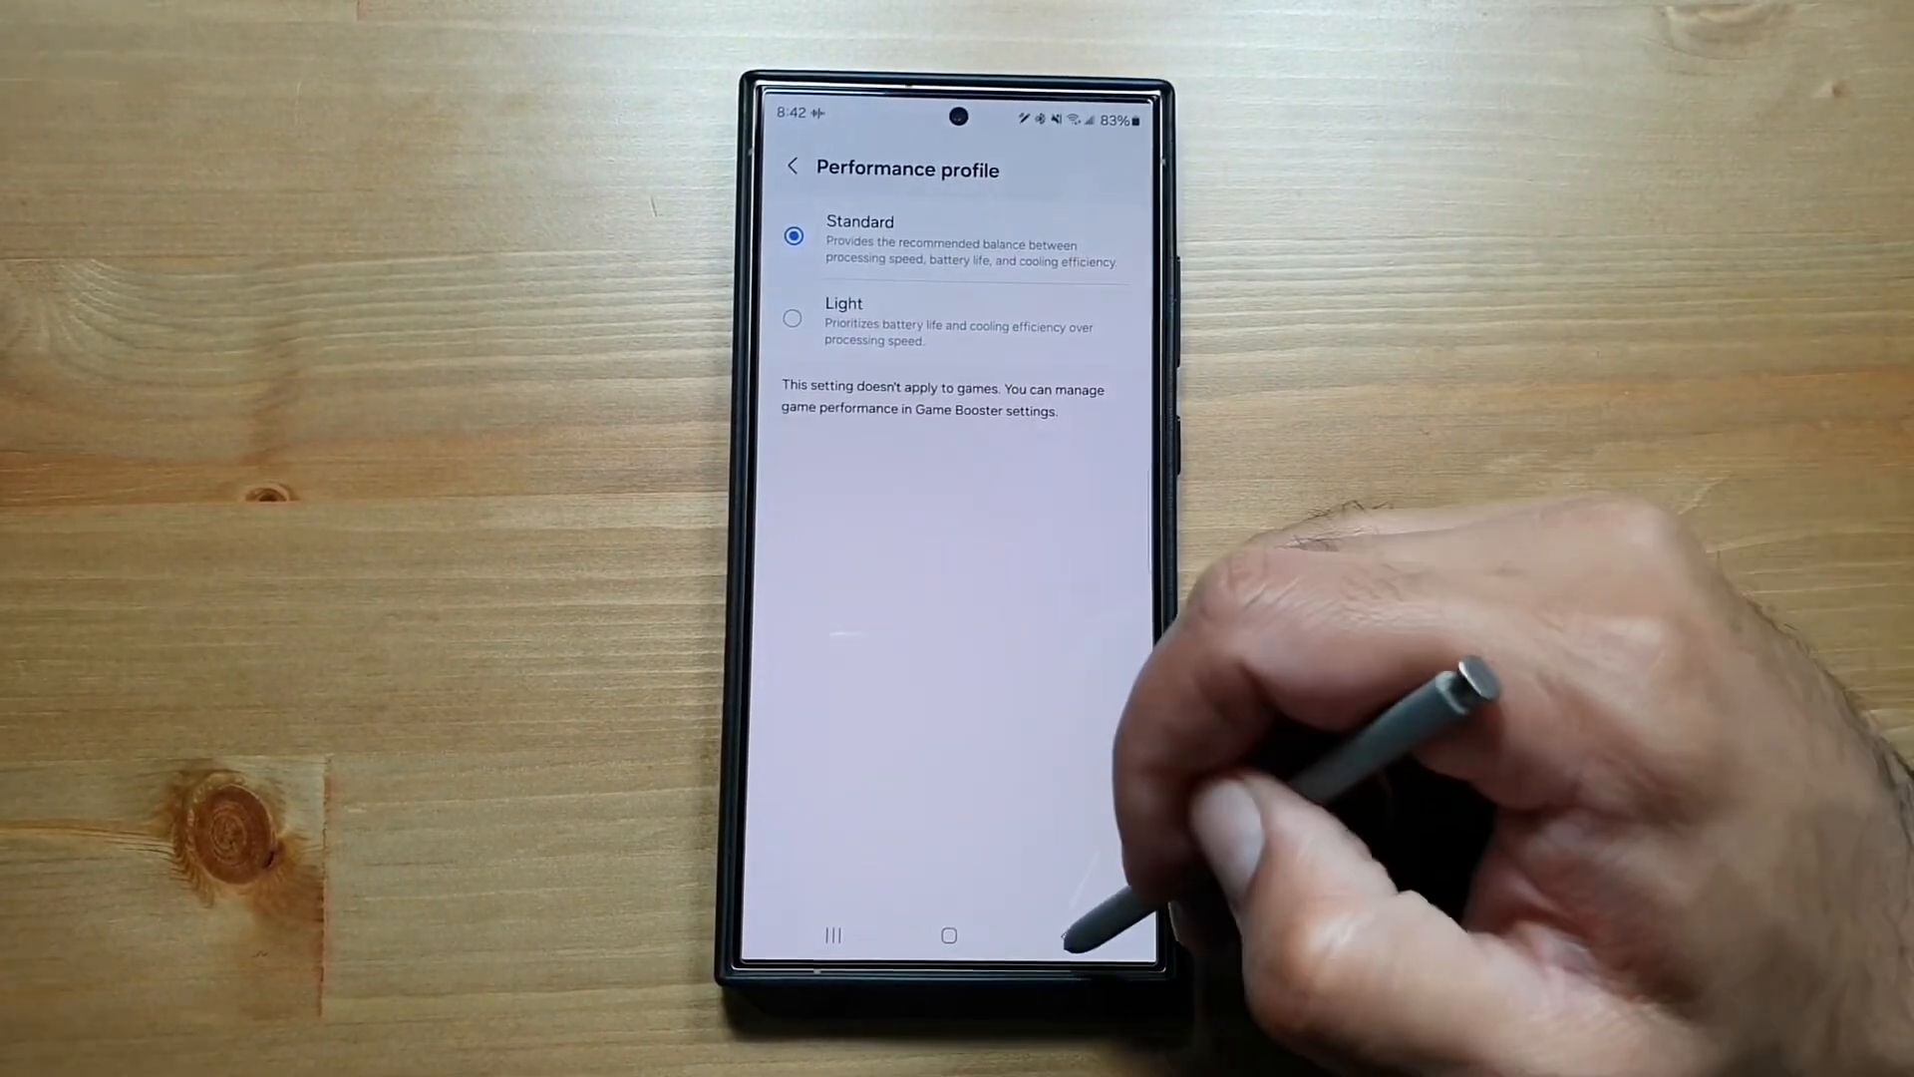
Leave the profile unchanged and bring up Phone diagnostics with its 26 function tests
left_click(793, 168)
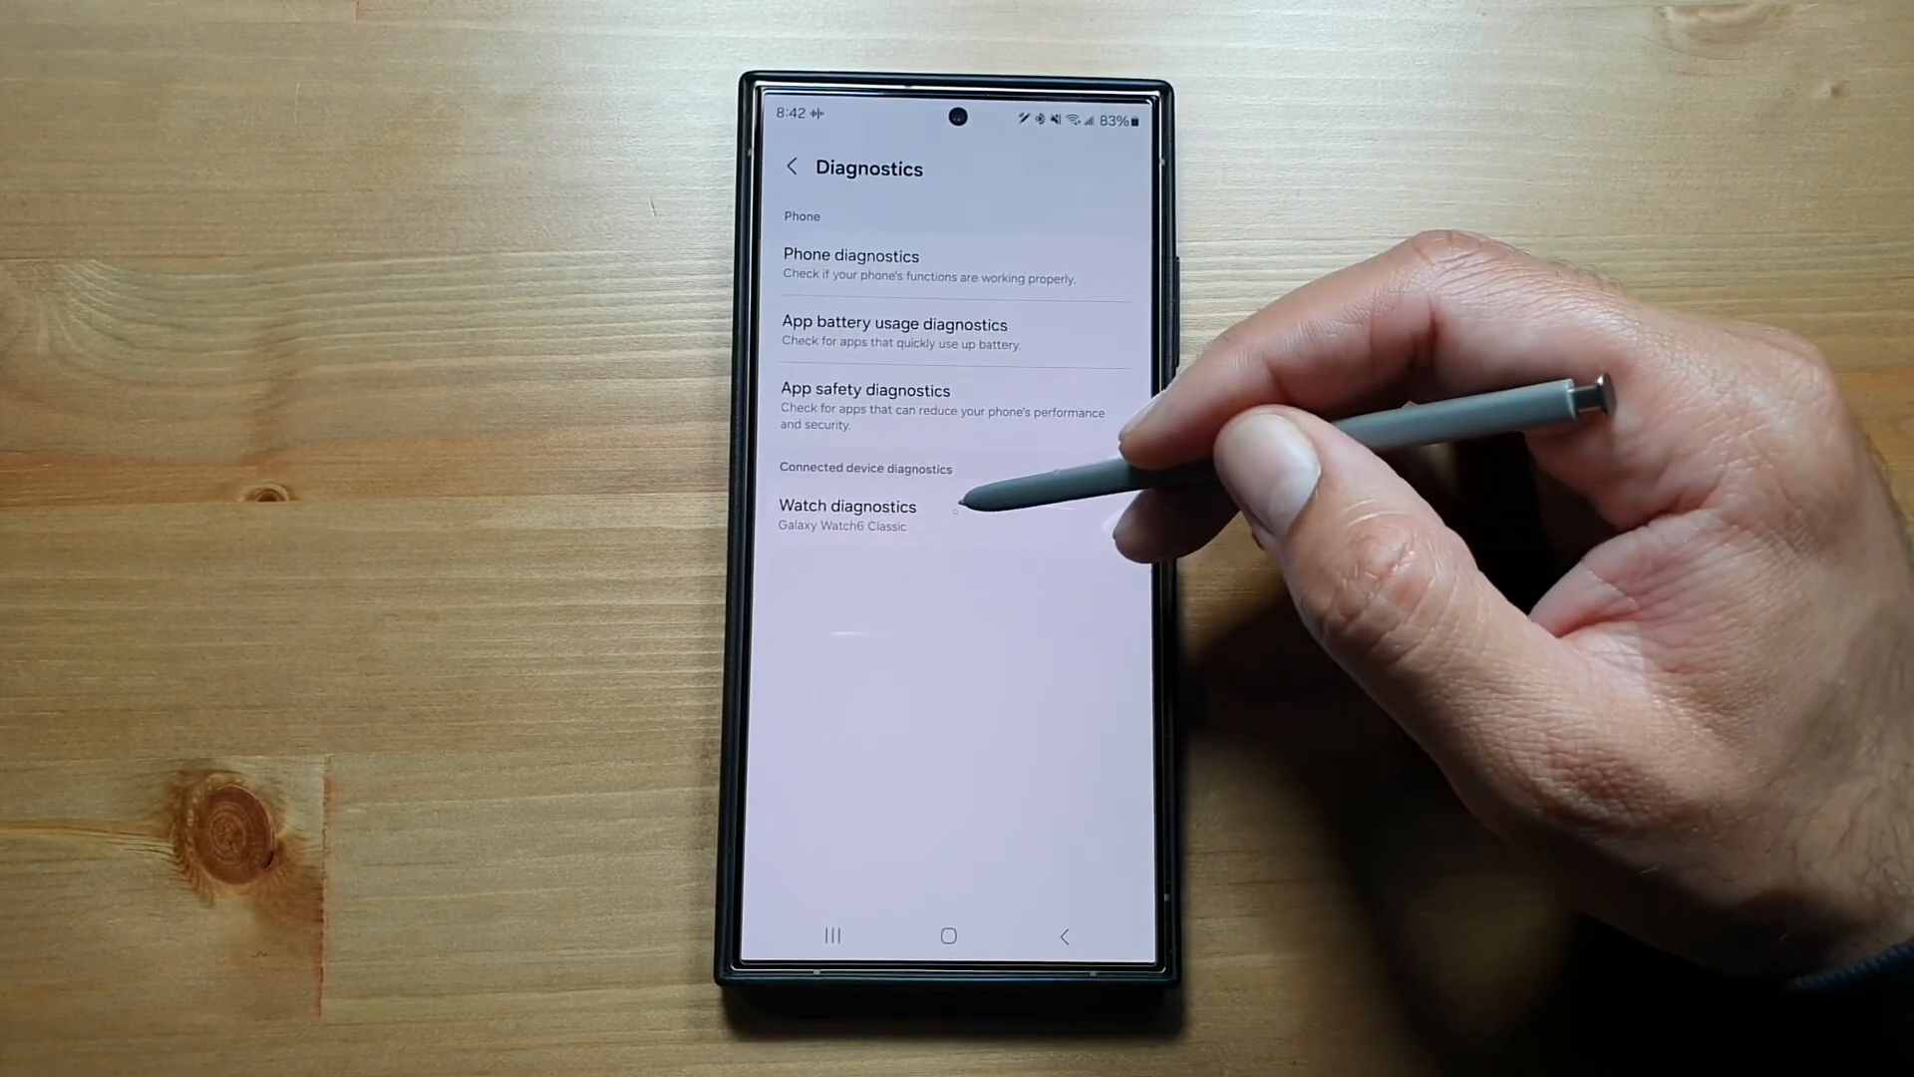
mouse_move(891, 525)
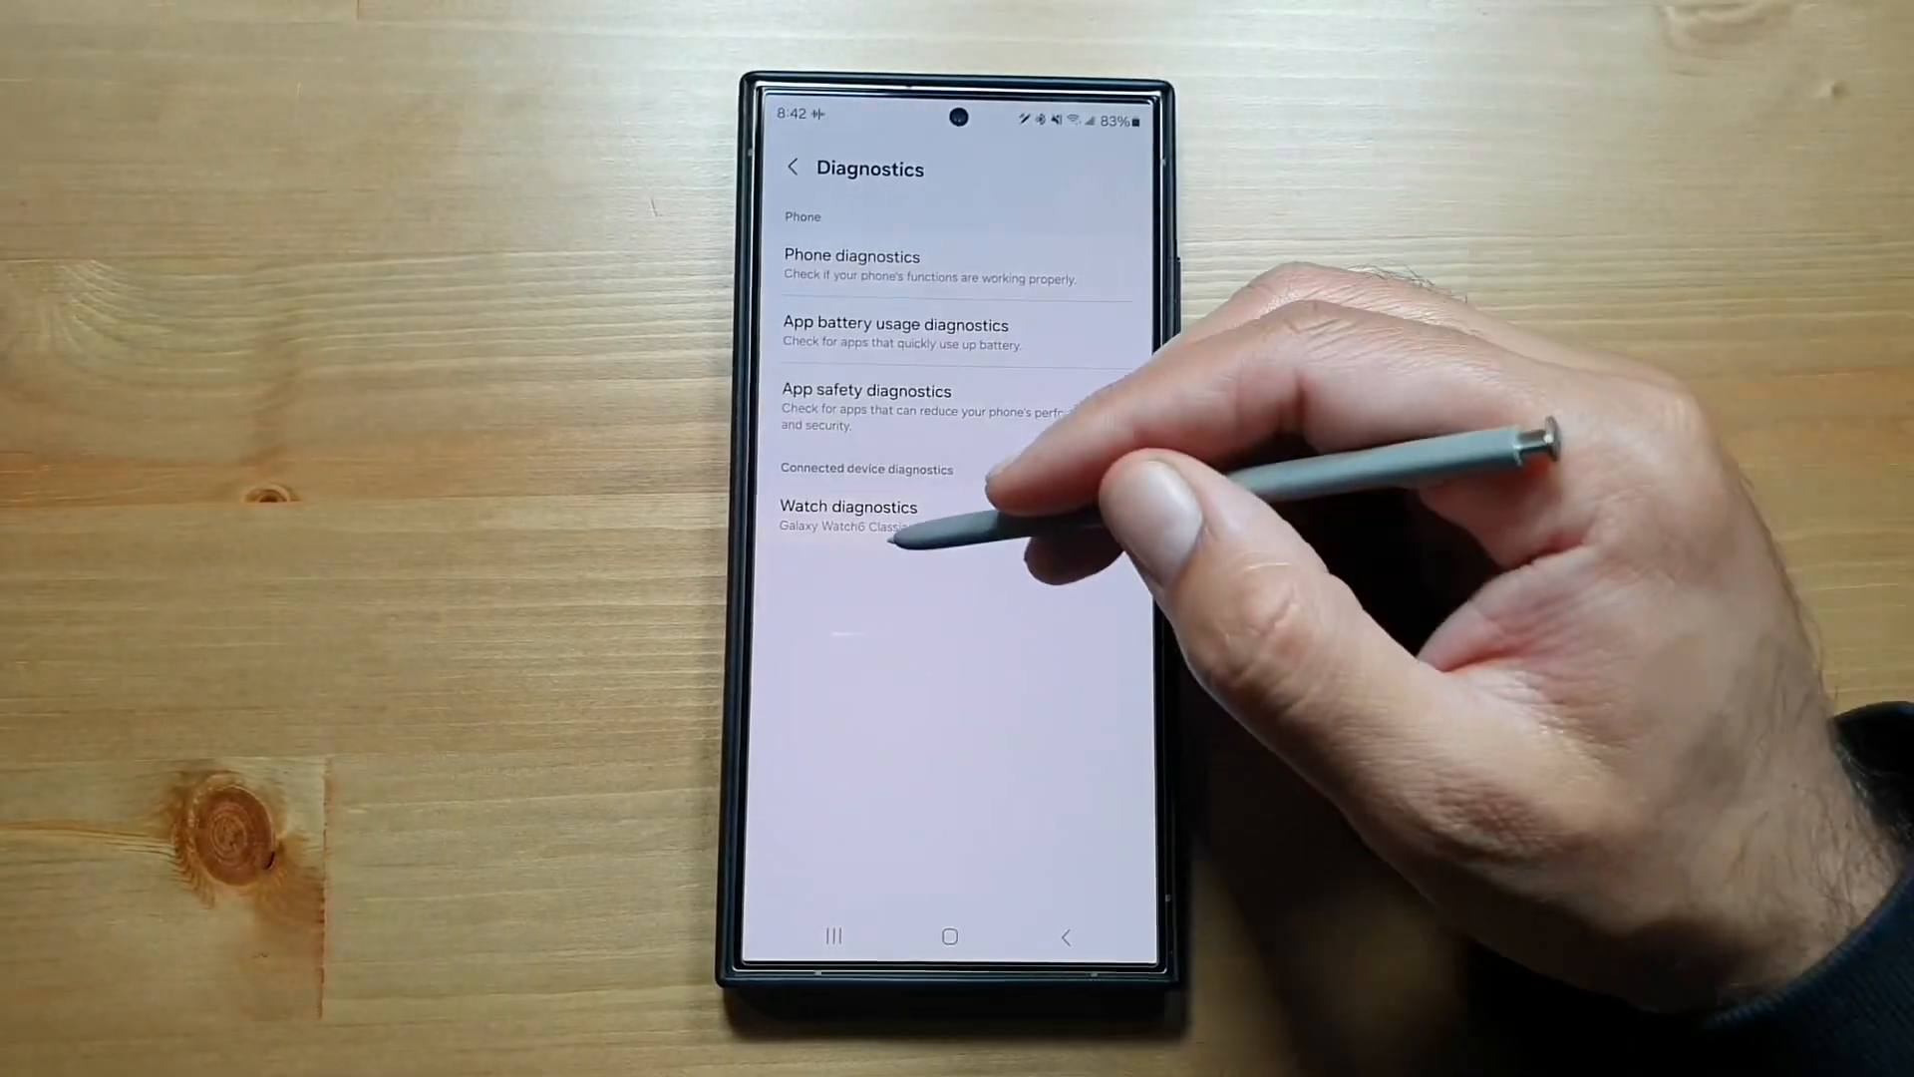
mouse_move(1000, 269)
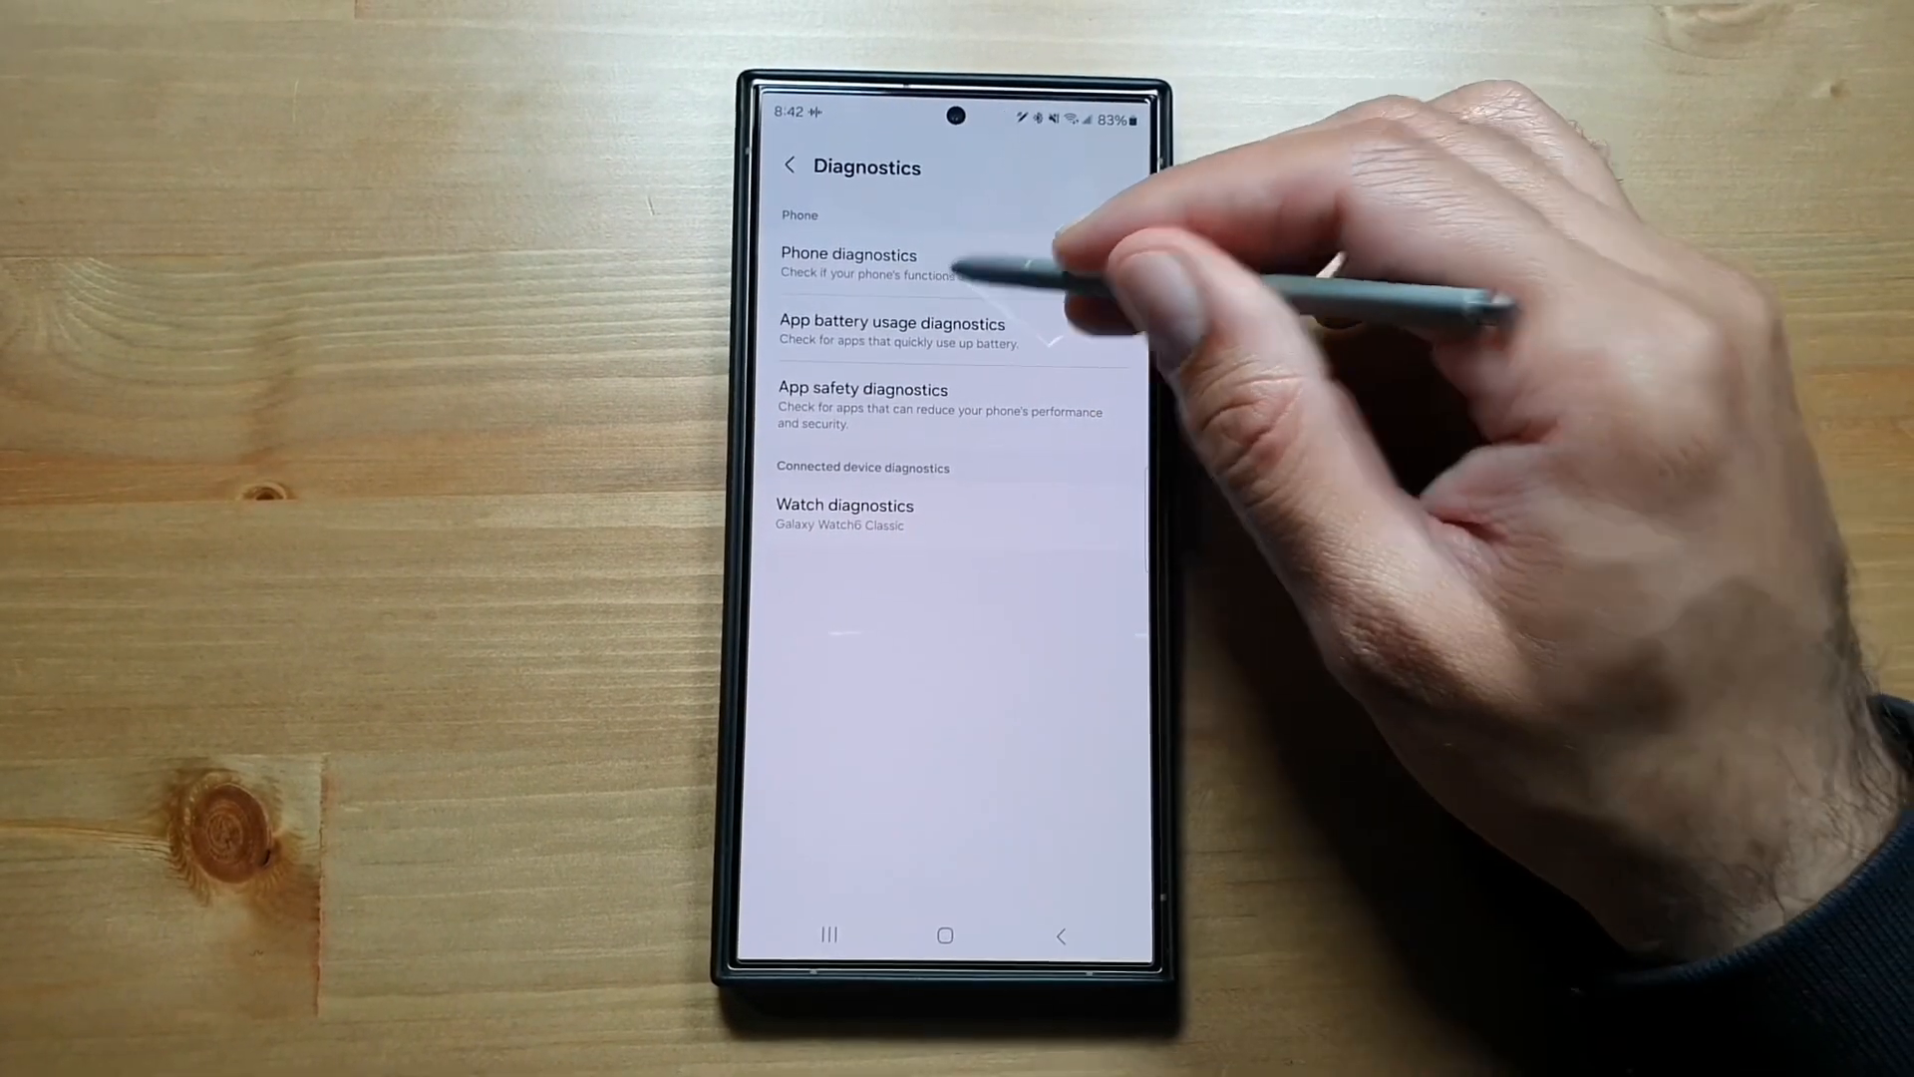
left_click(850, 264)
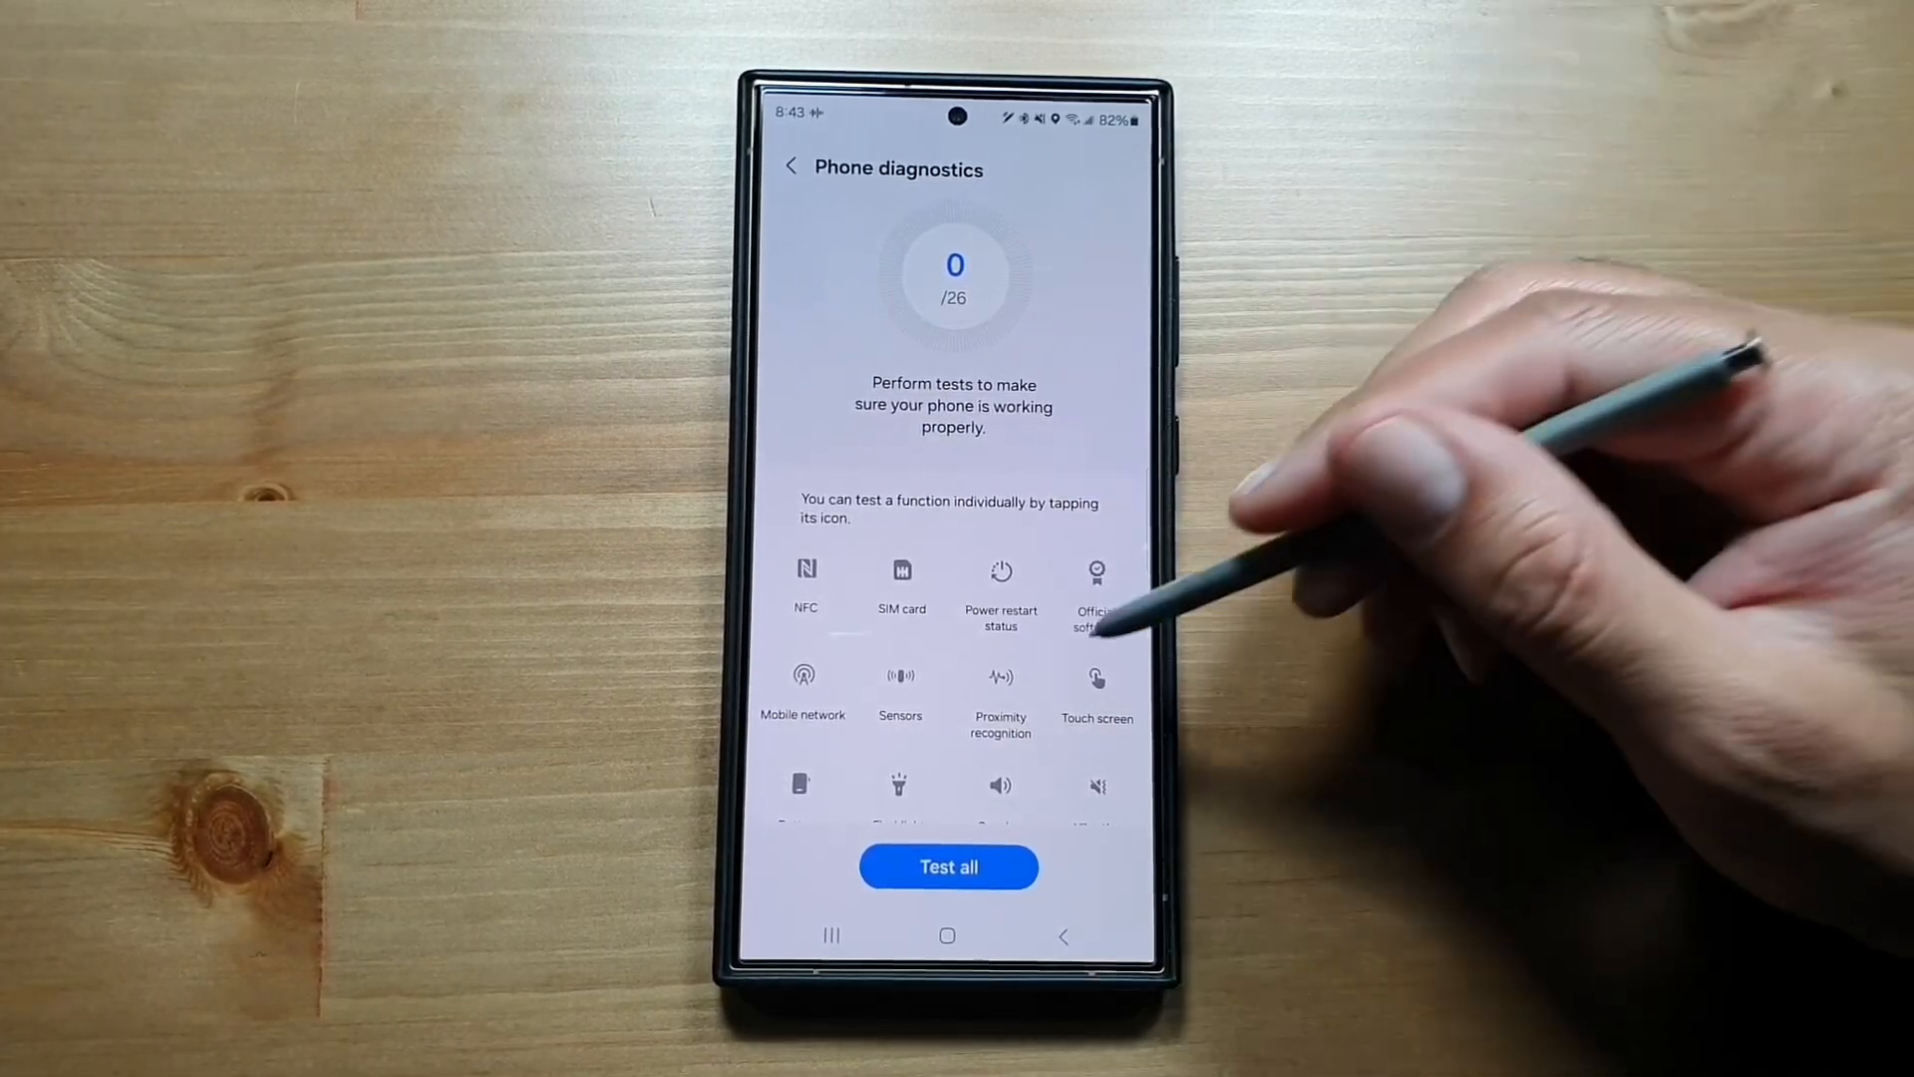
Review the test grid and App battery usage diagnostics, then return to Device care
scroll("down", 3)
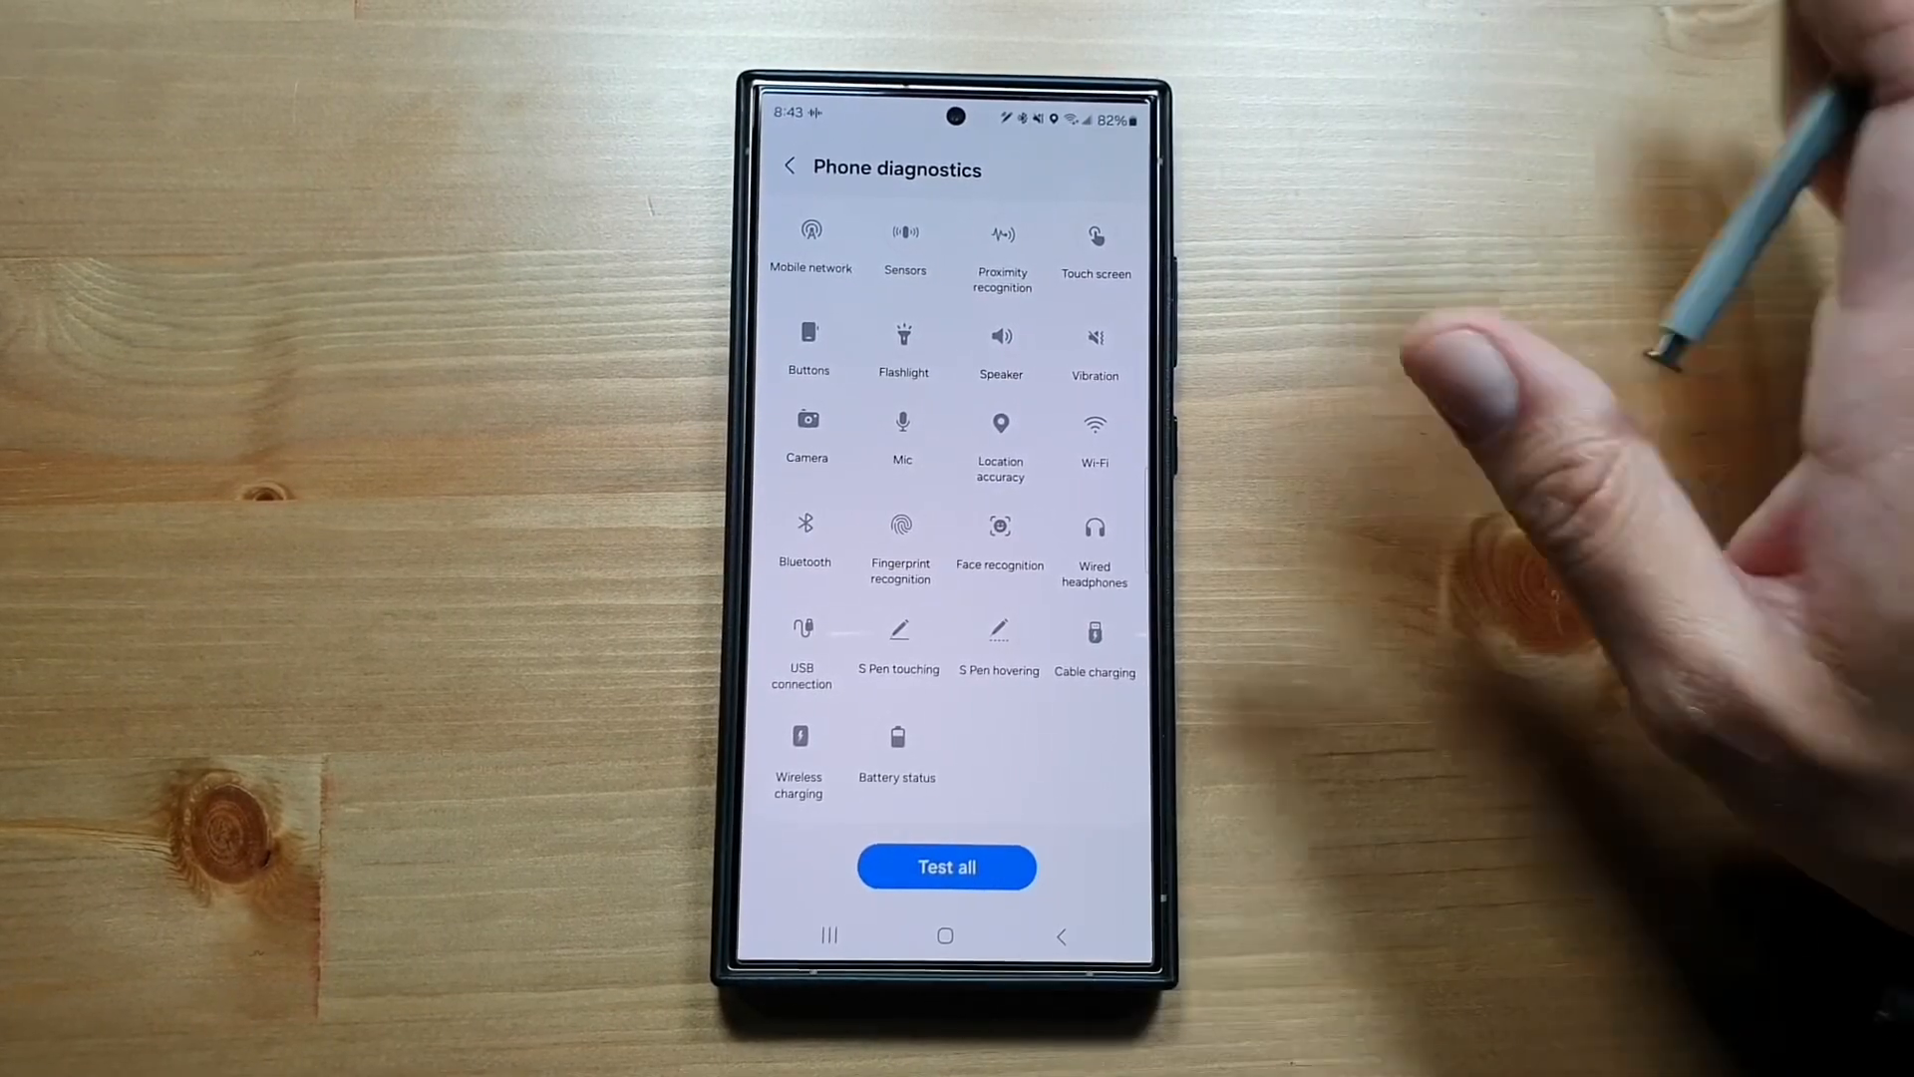
left_click(791, 166)
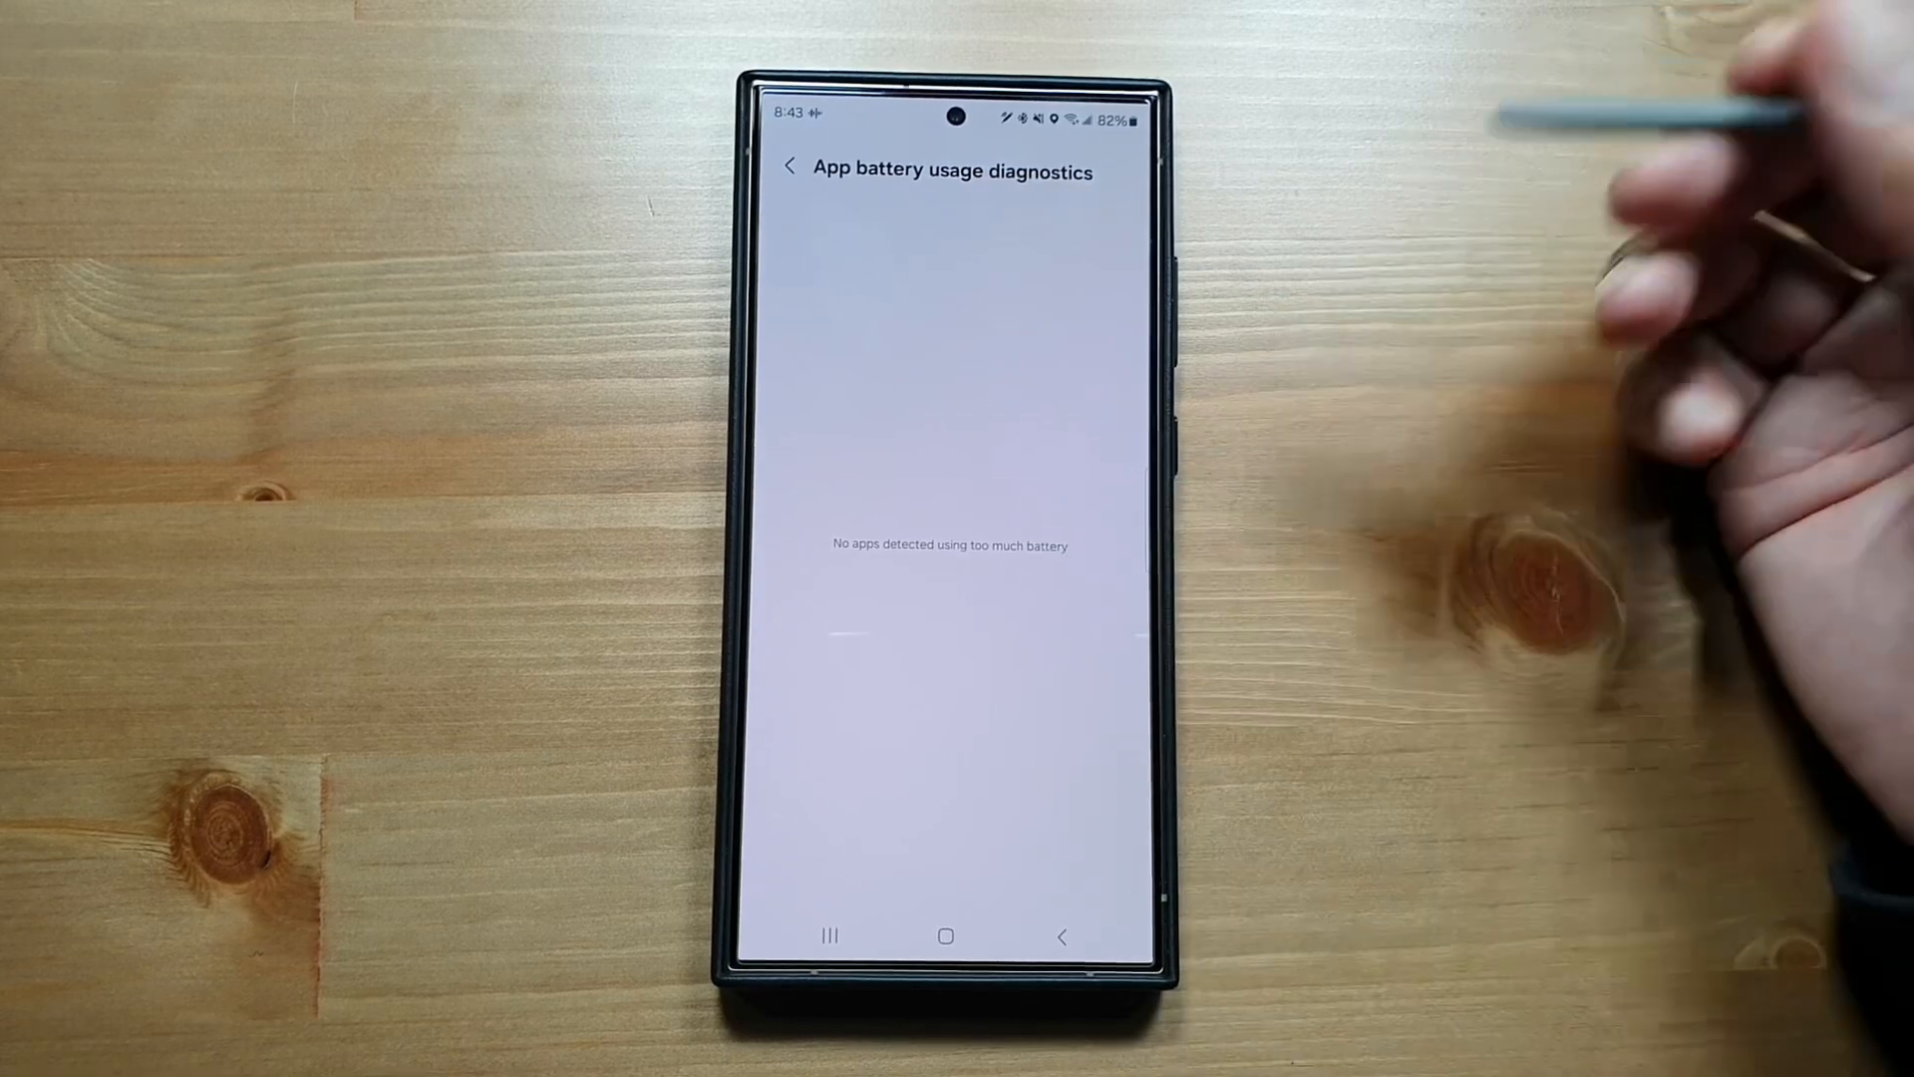
left_click(791, 167)
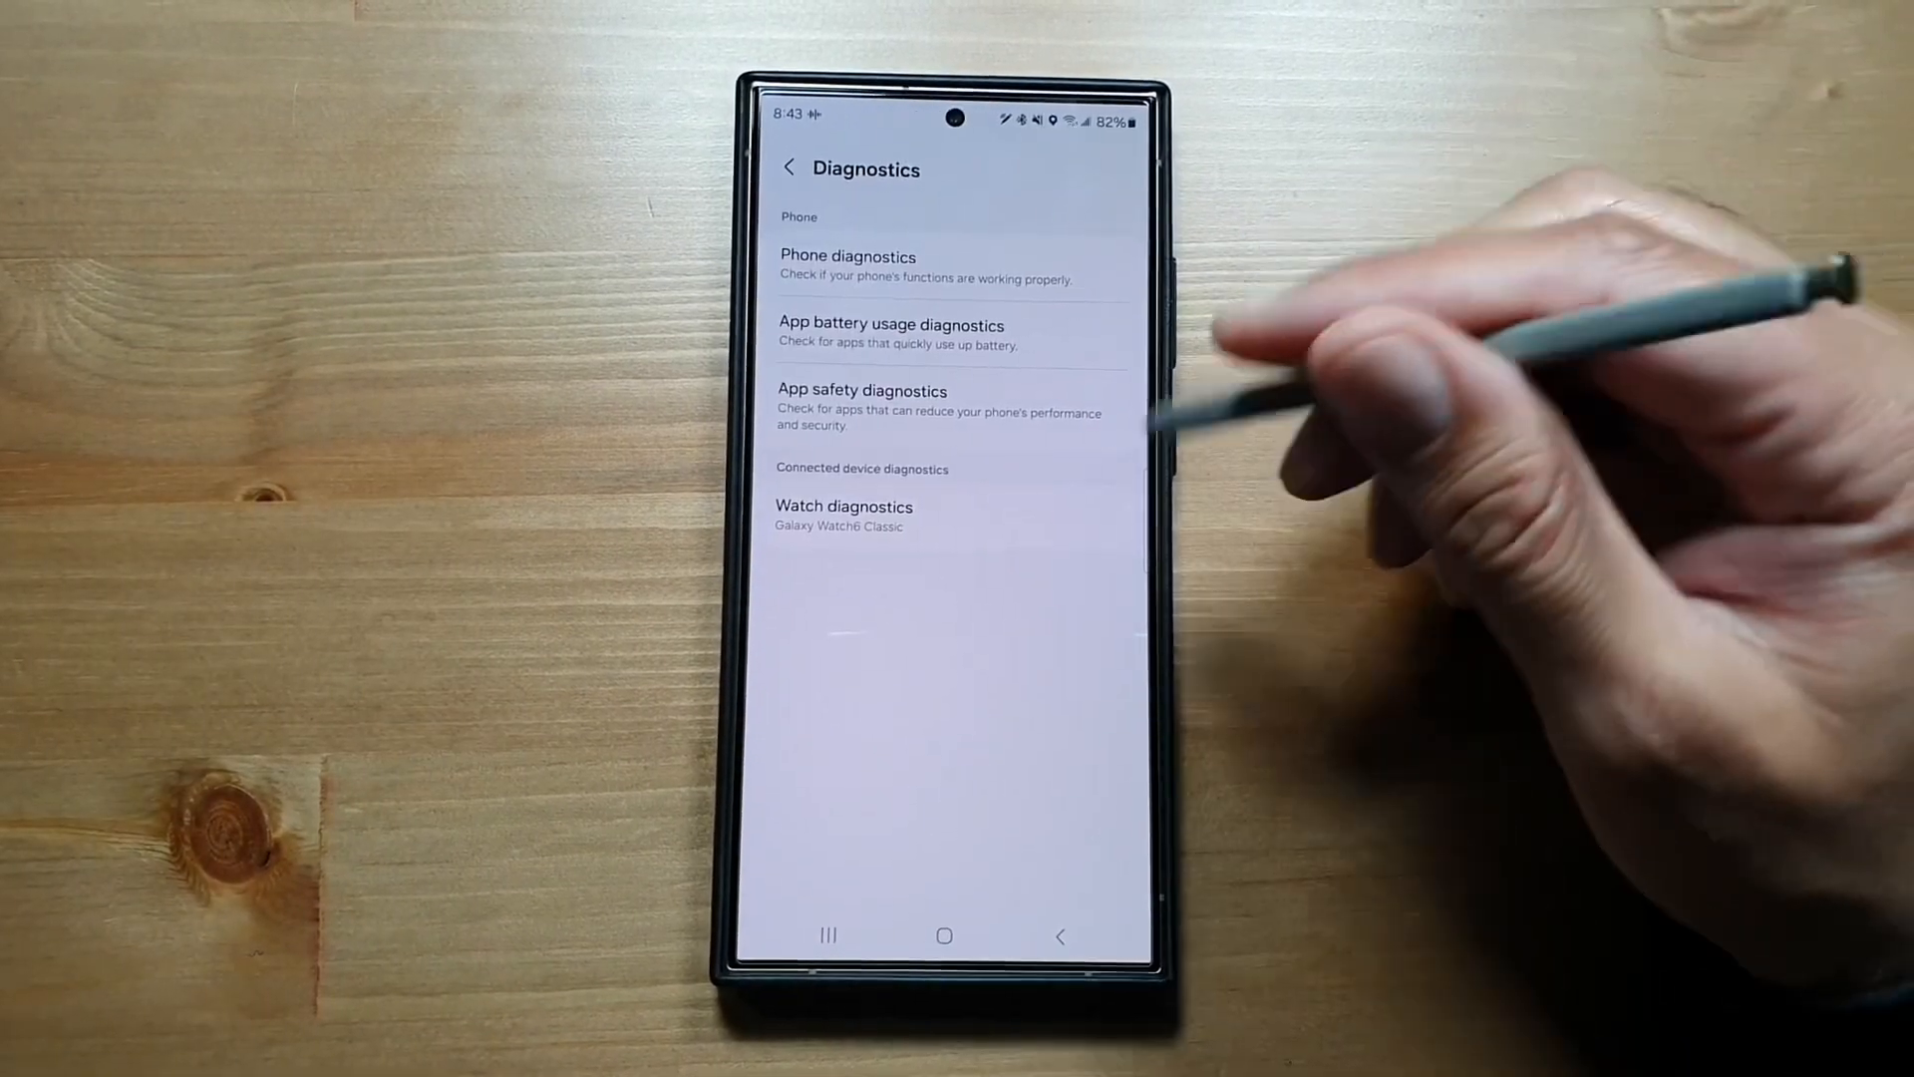
left_click(792, 168)
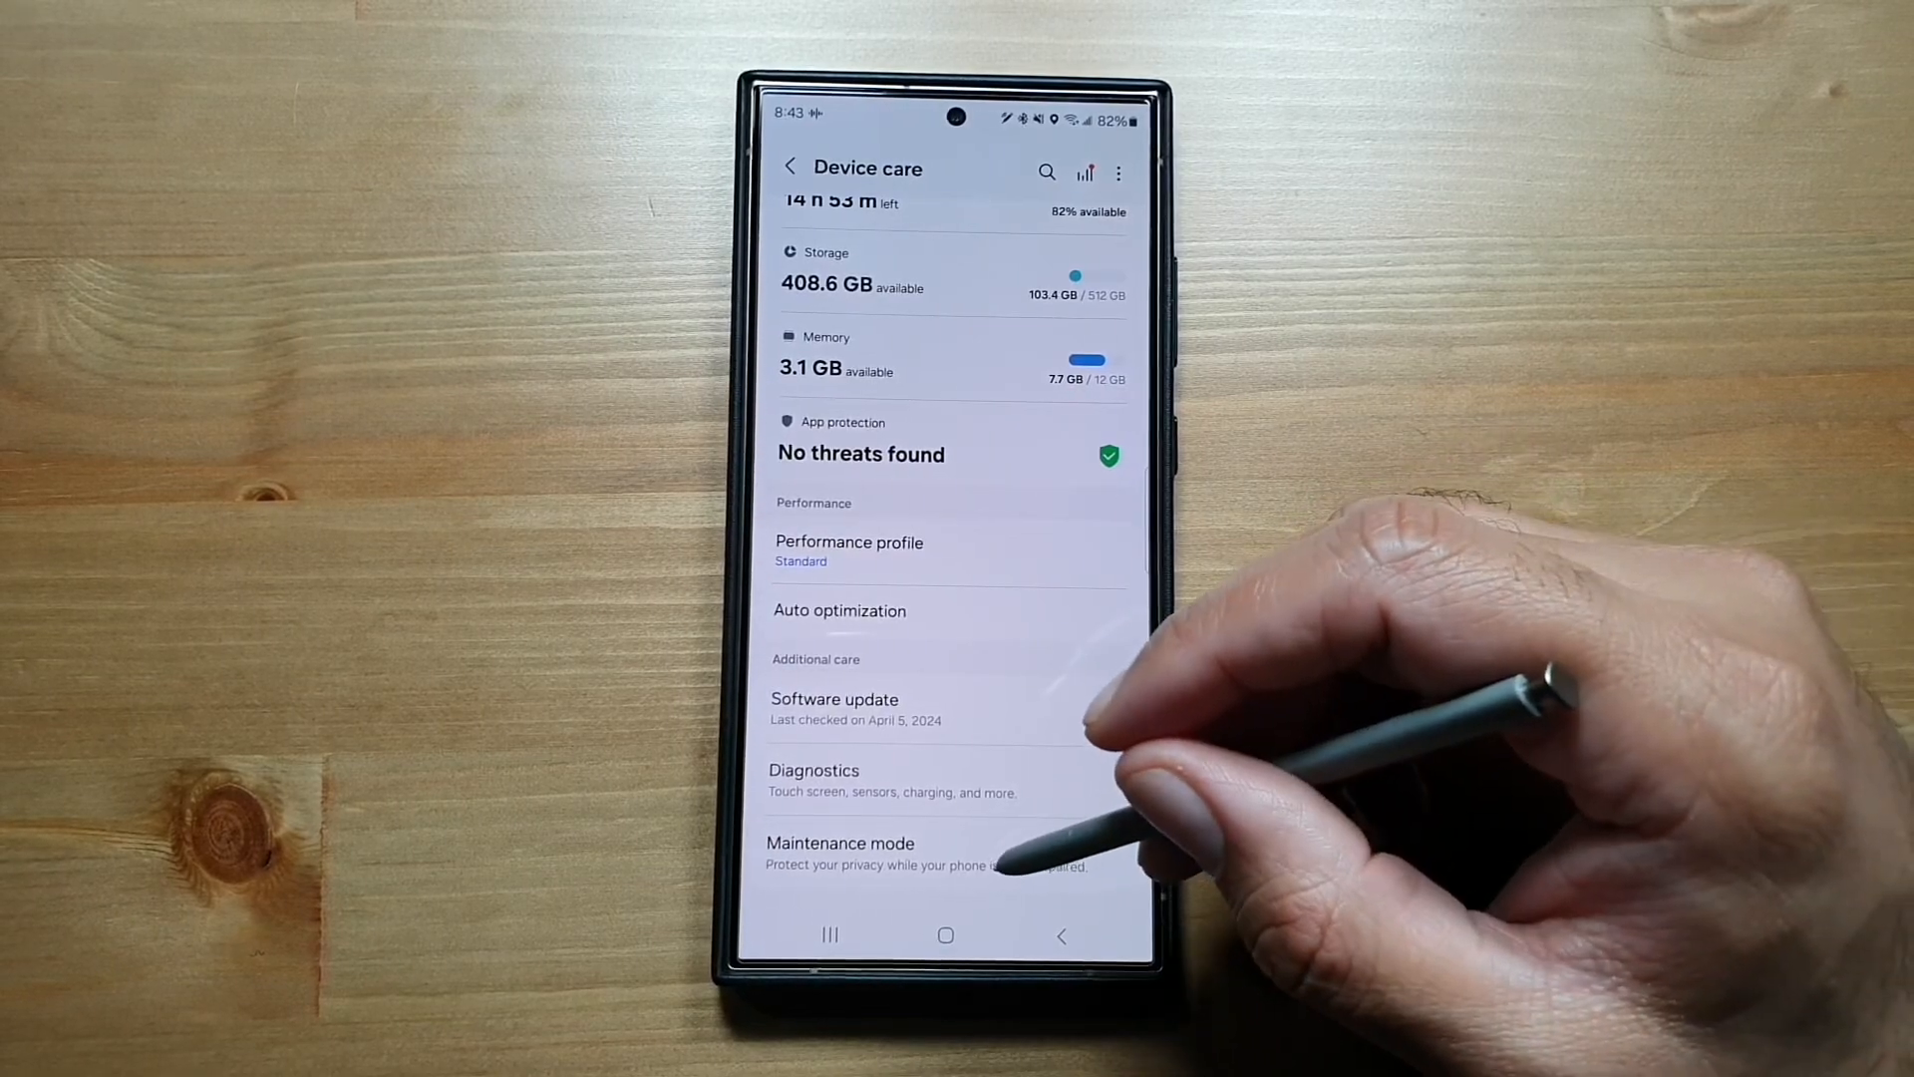
Show the Maintenance mode information page without turning the mode on
left_click(840, 841)
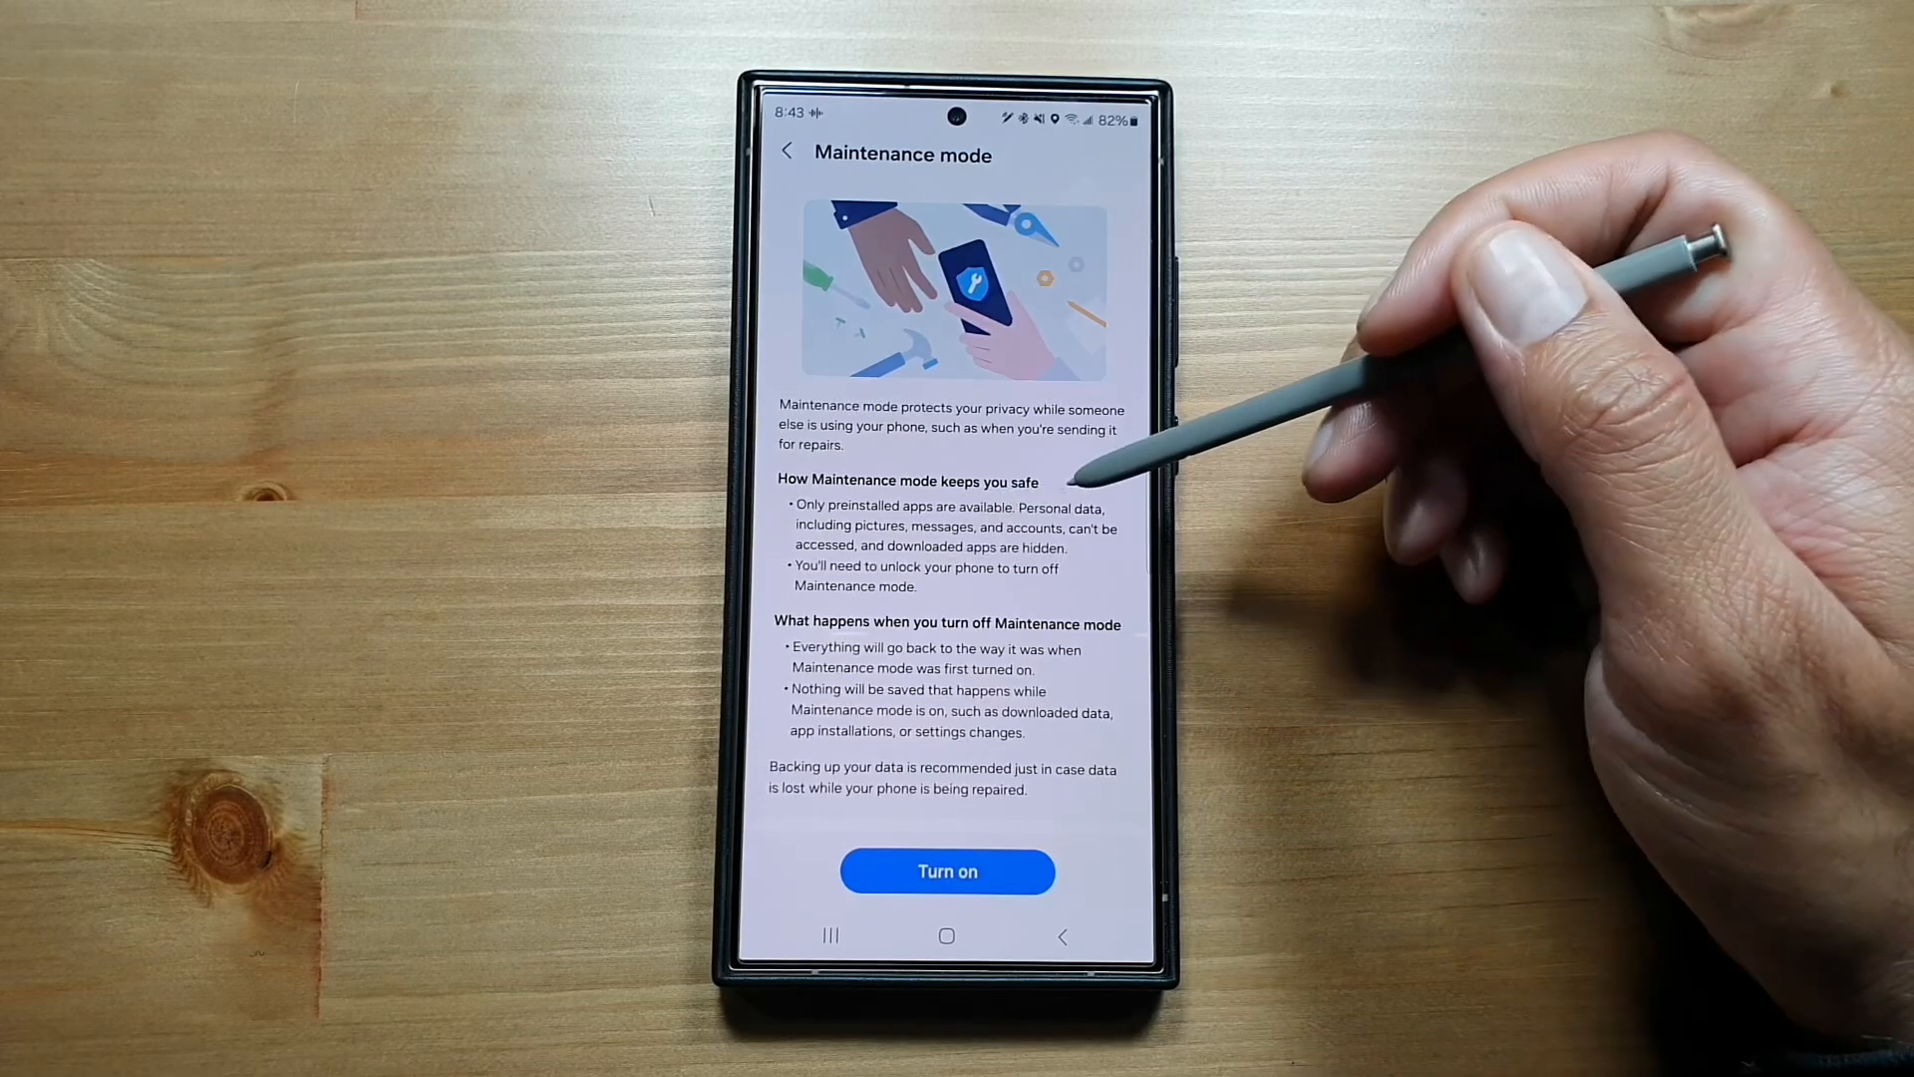
mouse_move(1074, 500)
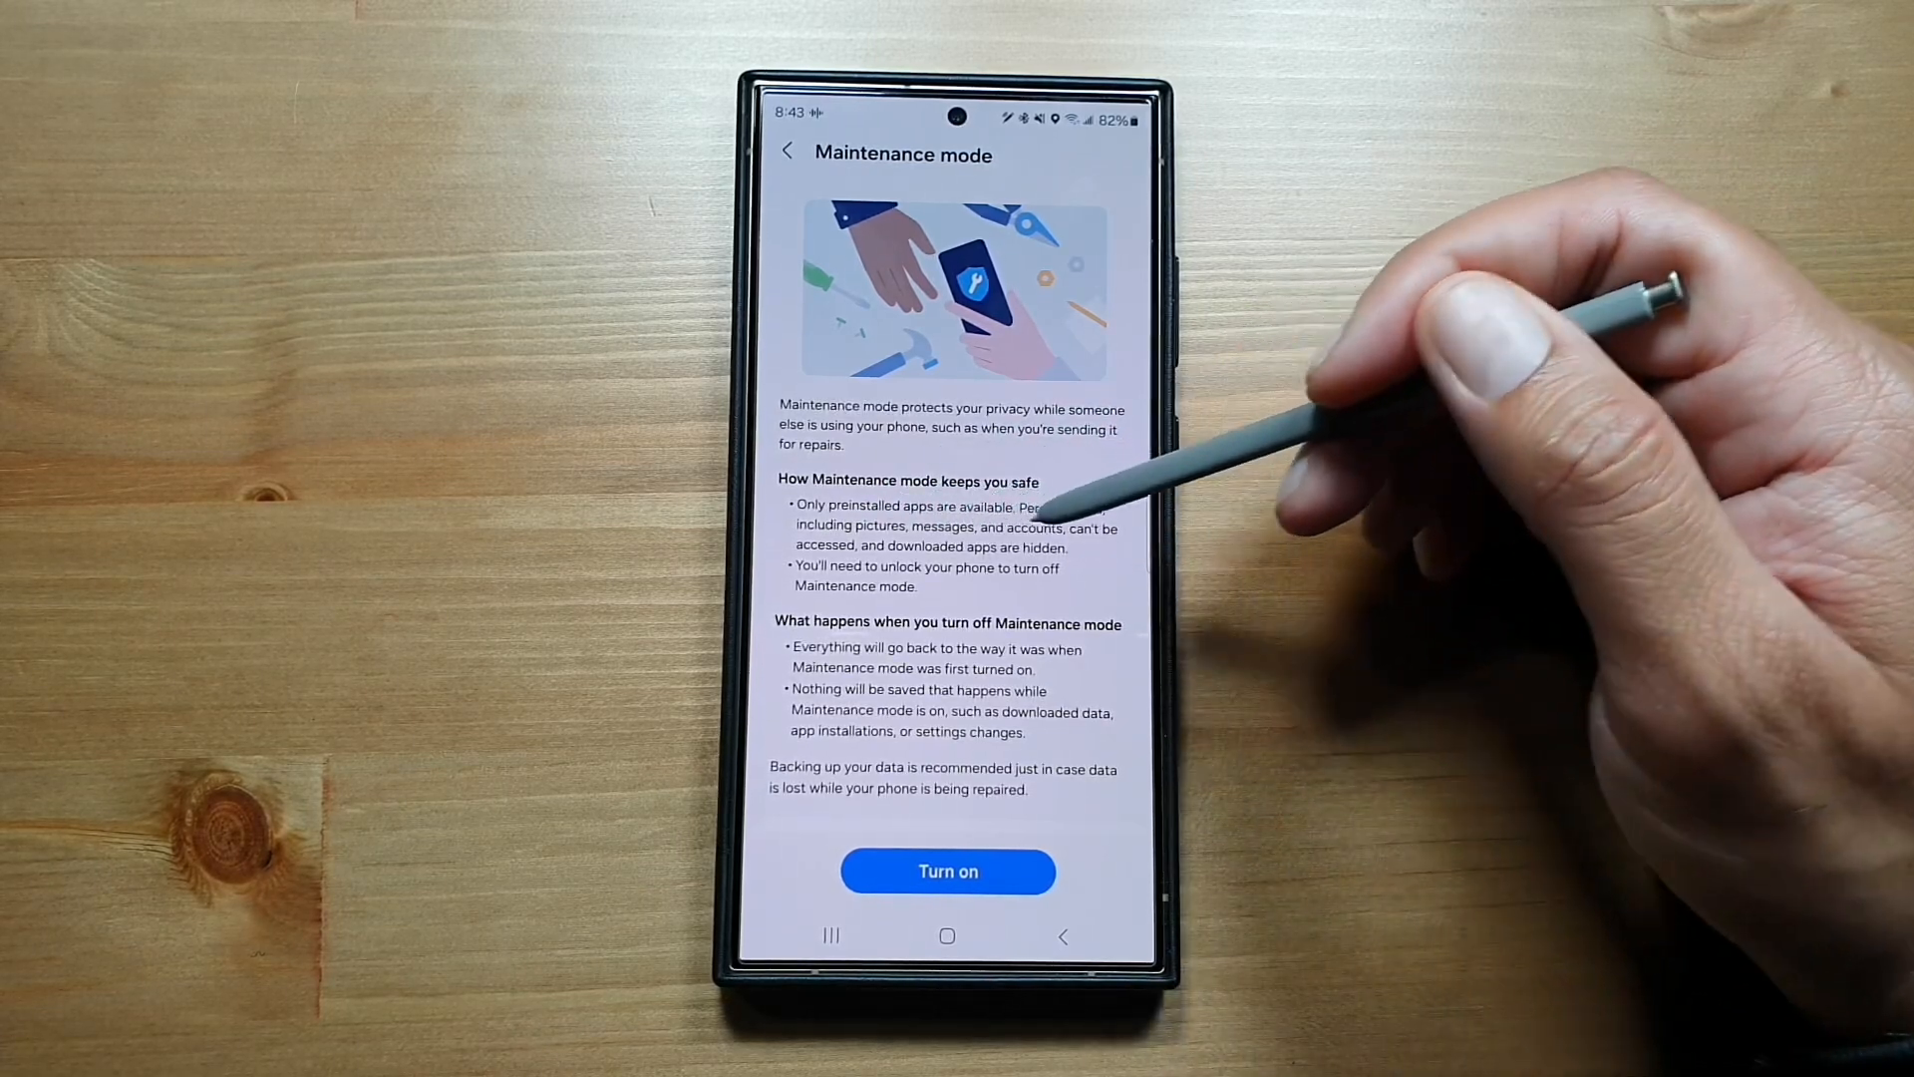
mouse_move(1037, 512)
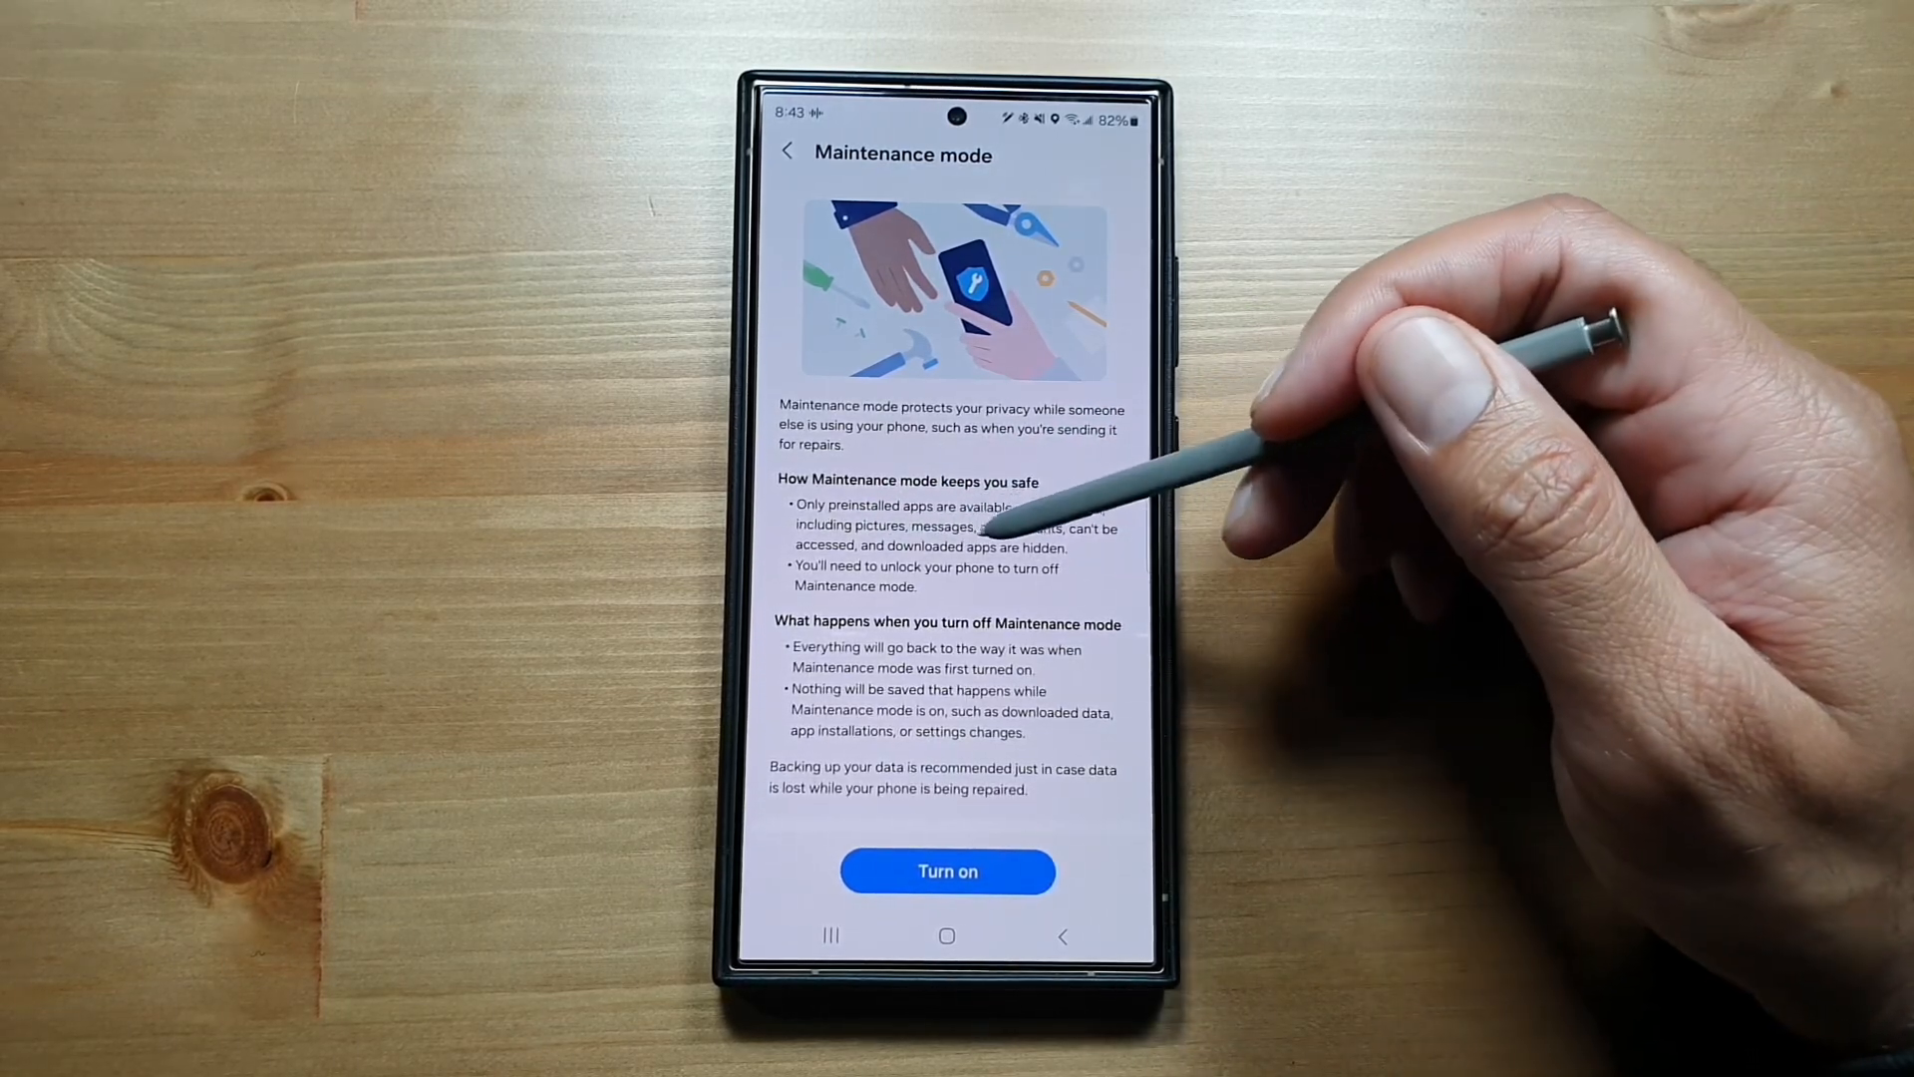